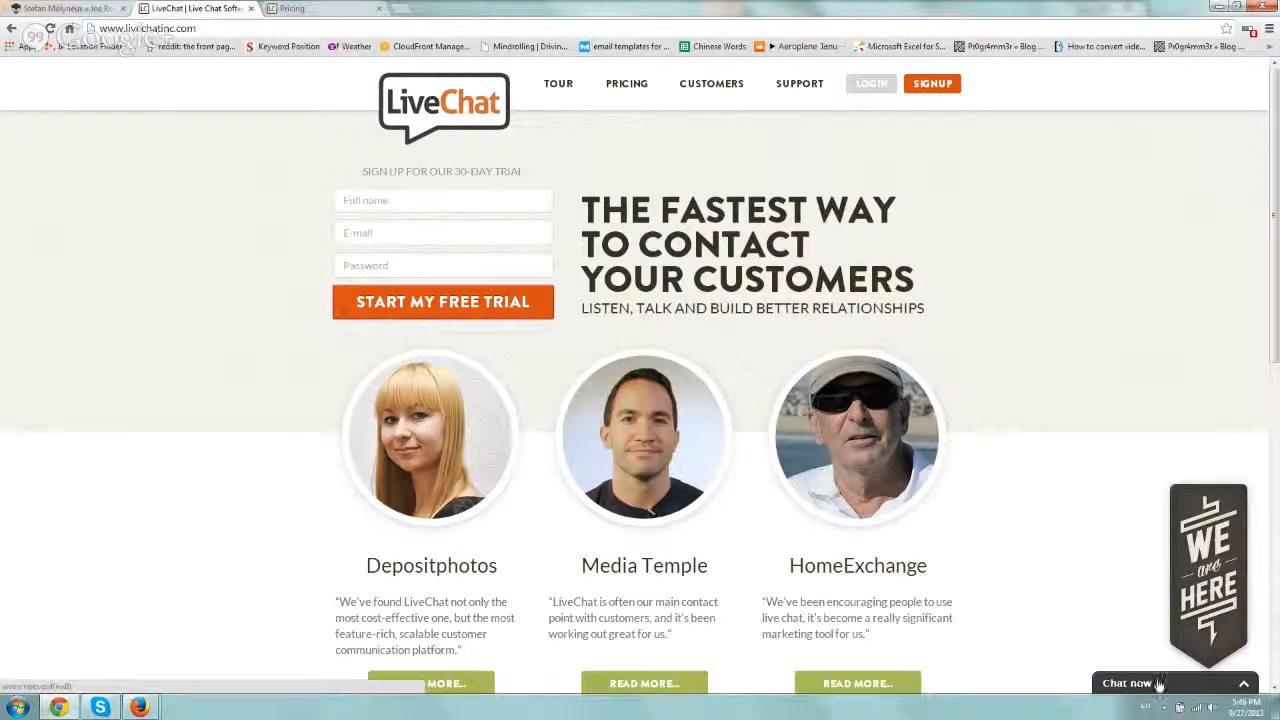
- Open the 'Chat now' widget to its pre-chat form, select the name field, then collapse it
click(1128, 684)
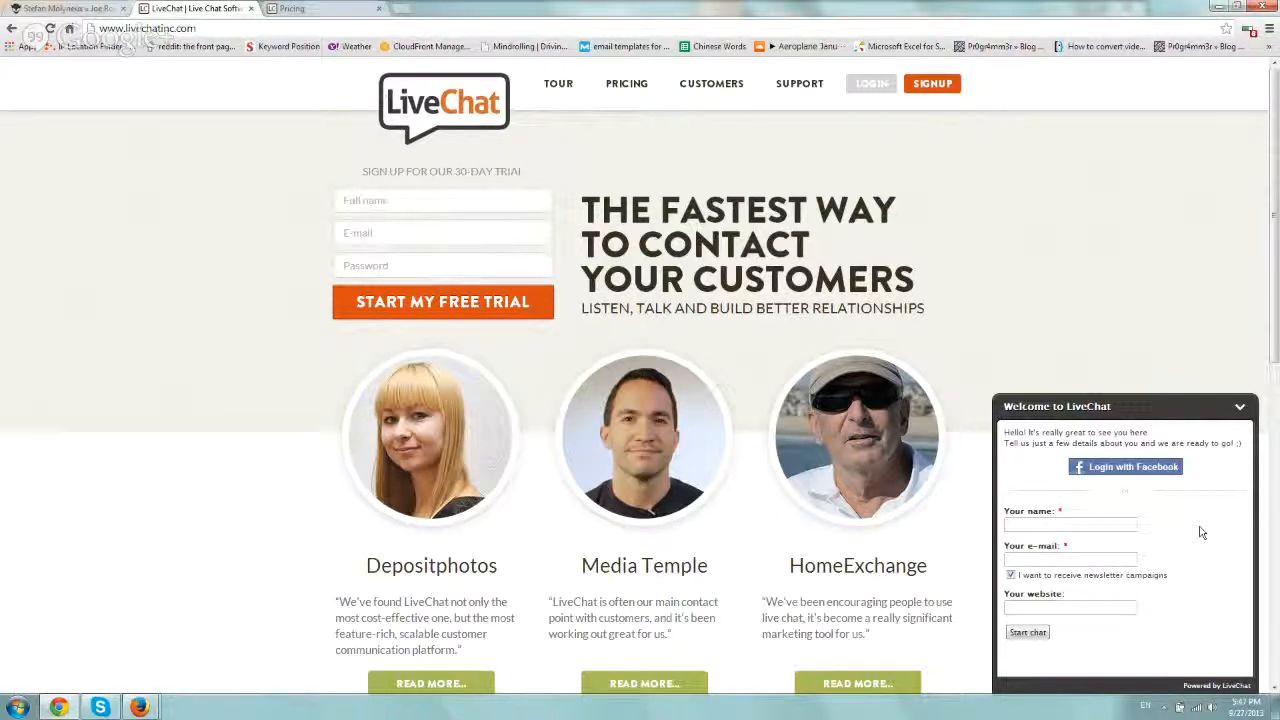
click(1070, 524)
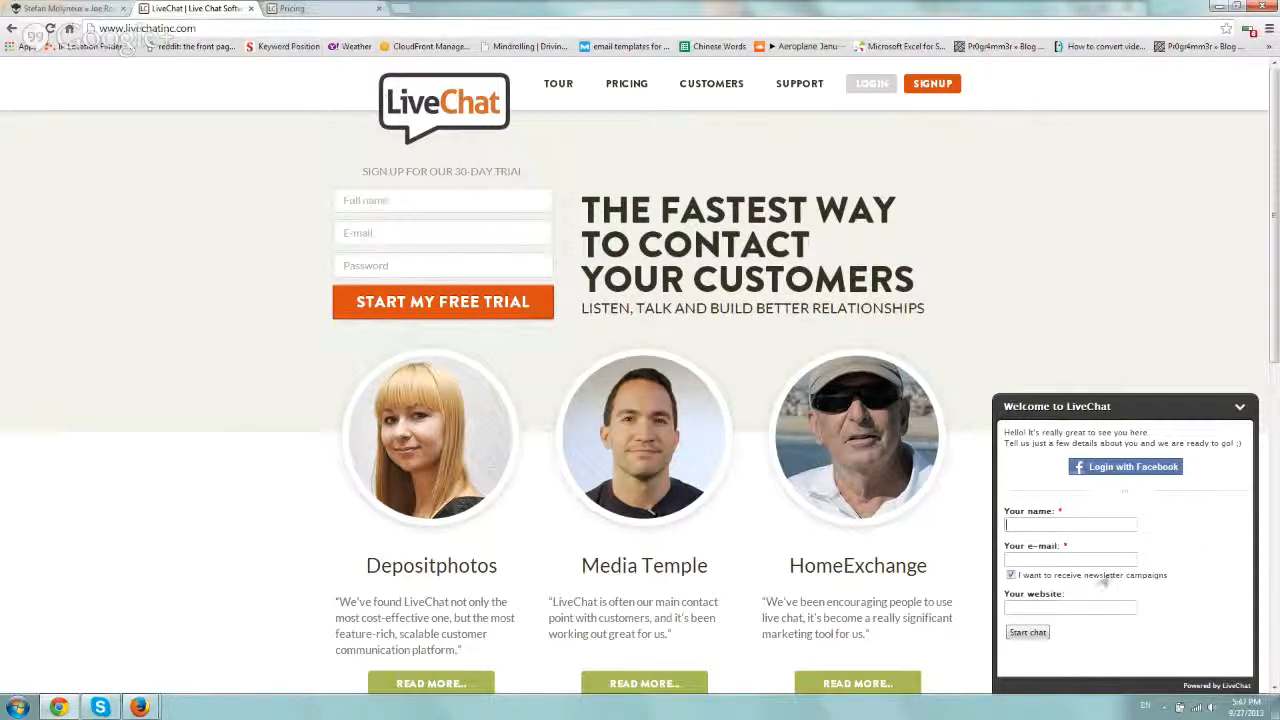
mouse_move(1216, 492)
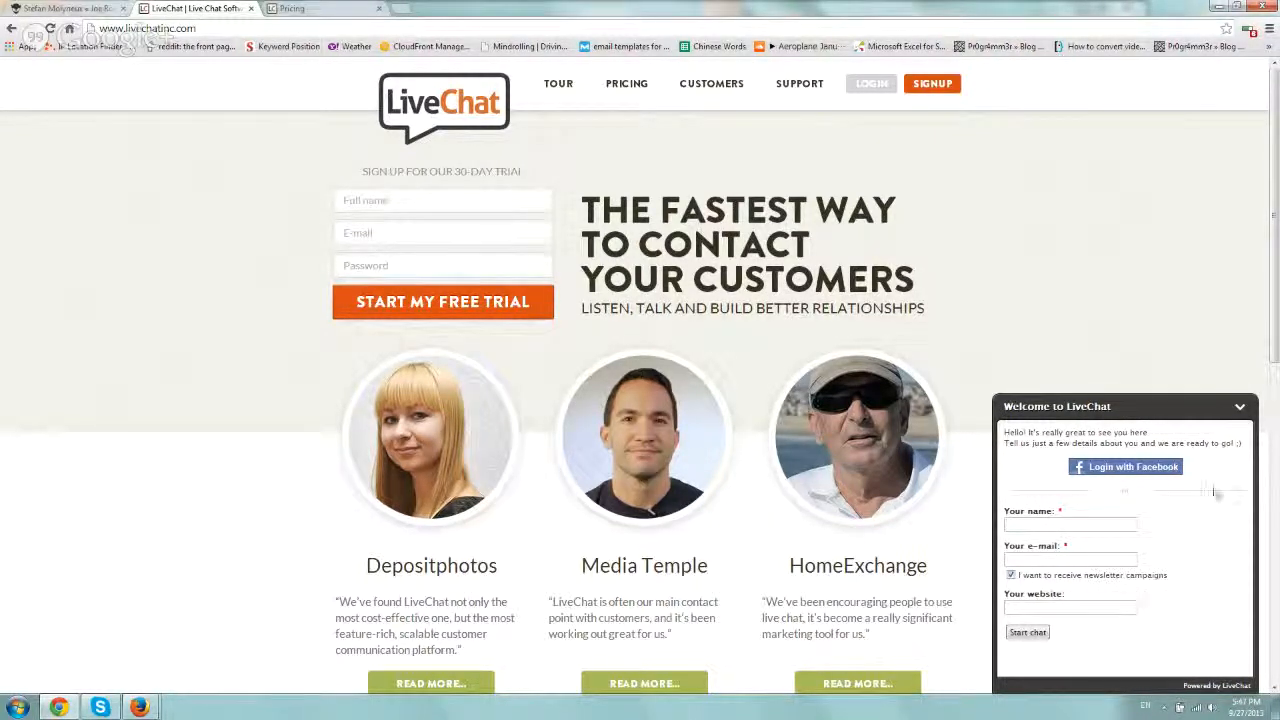
mouse_move(1240, 408)
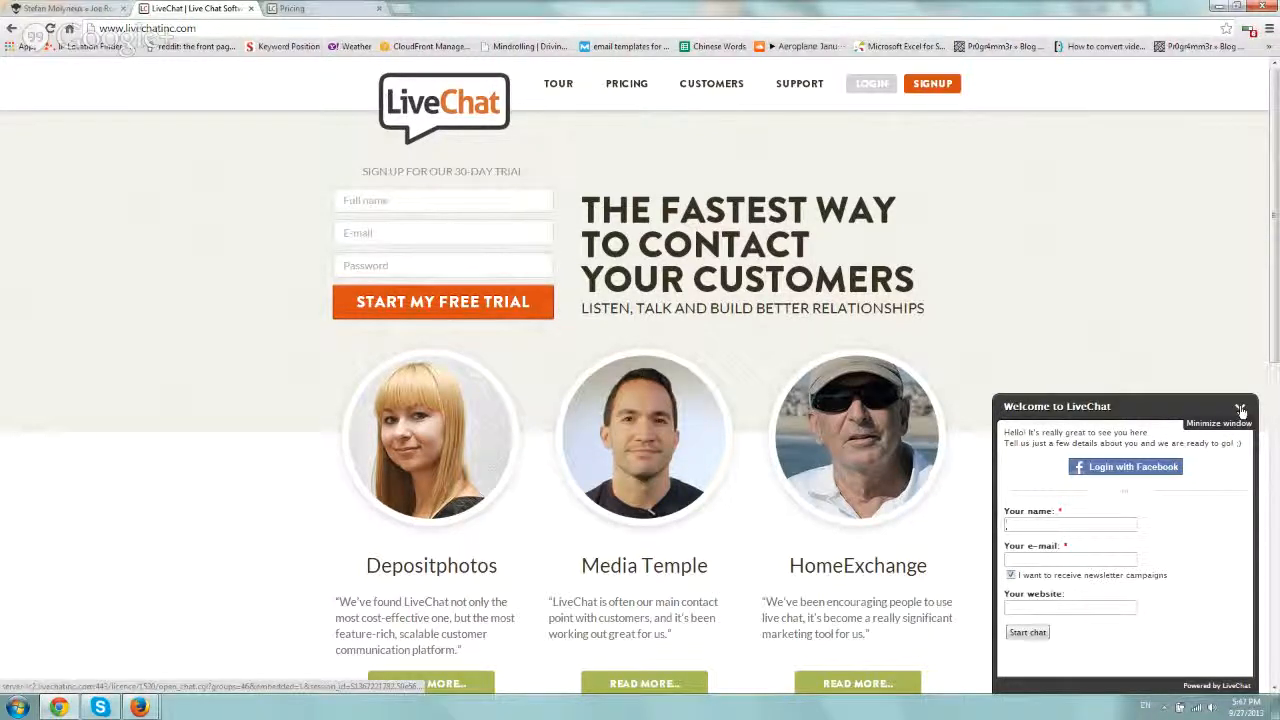
click(1240, 410)
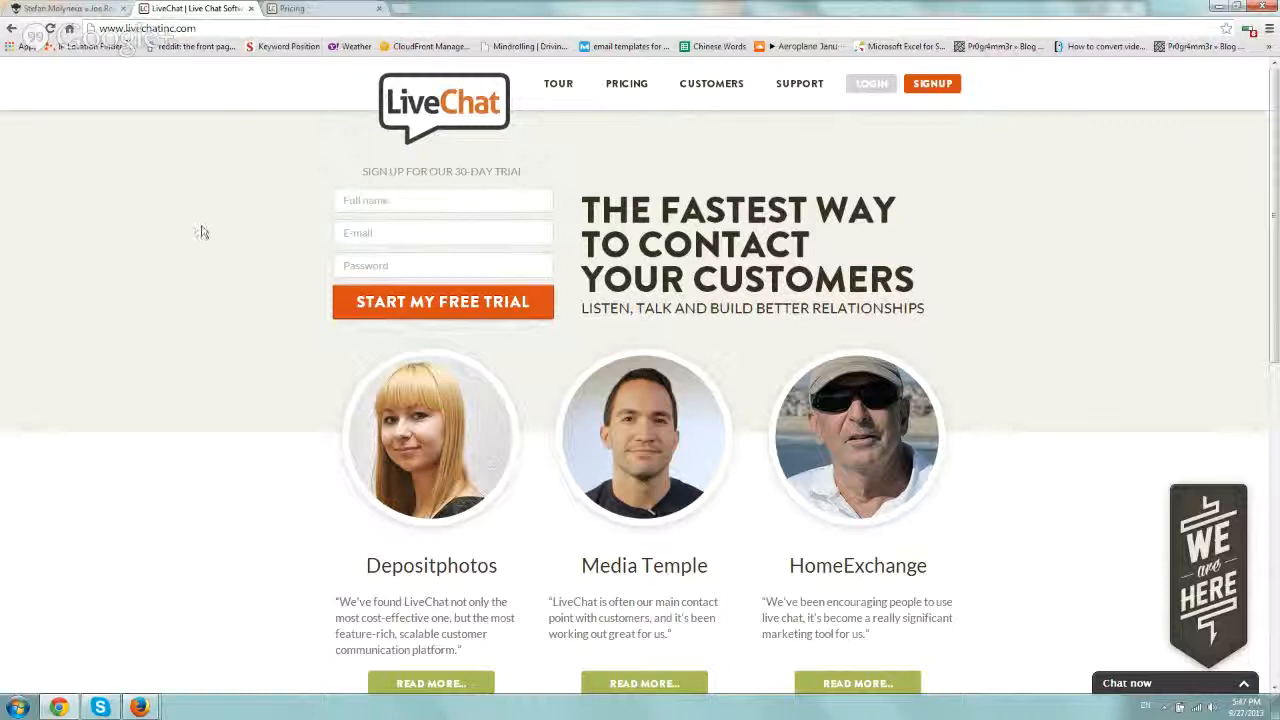
mouse_move(200, 232)
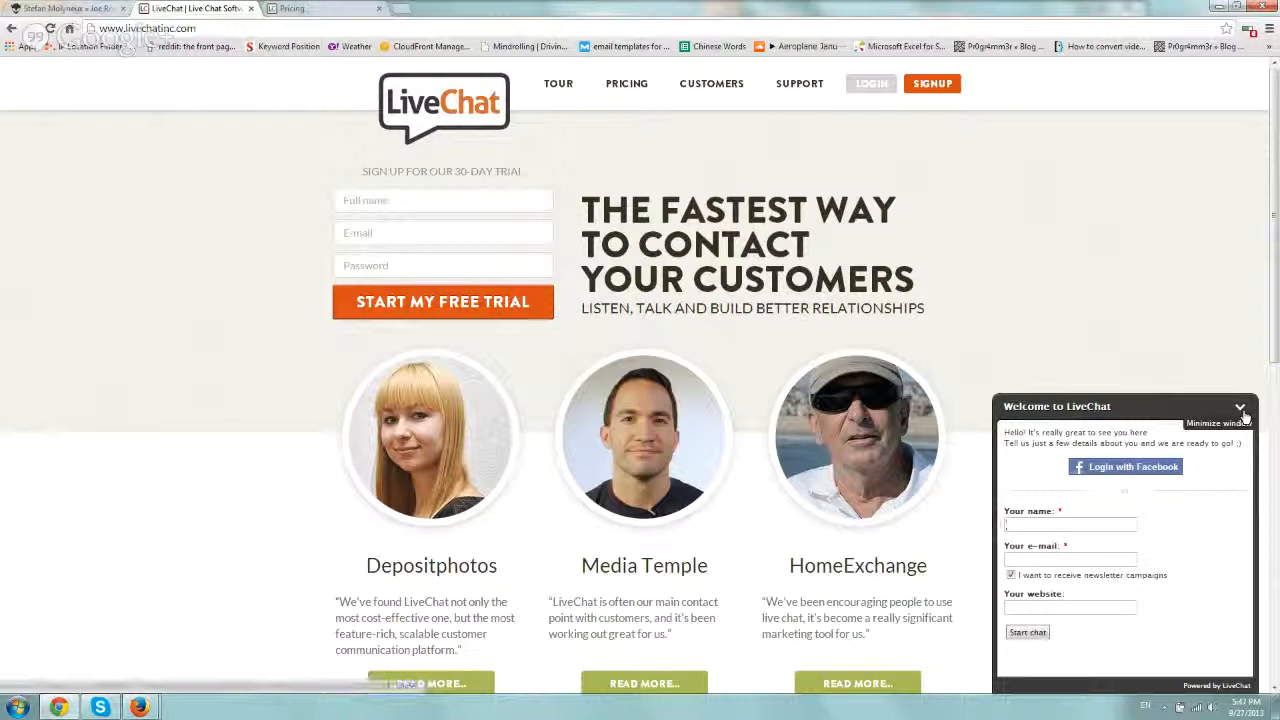
- Collapse the chat widget, open the Login dropdown, then show the Solo/Team/Enterprise pricing page
click(1240, 406)
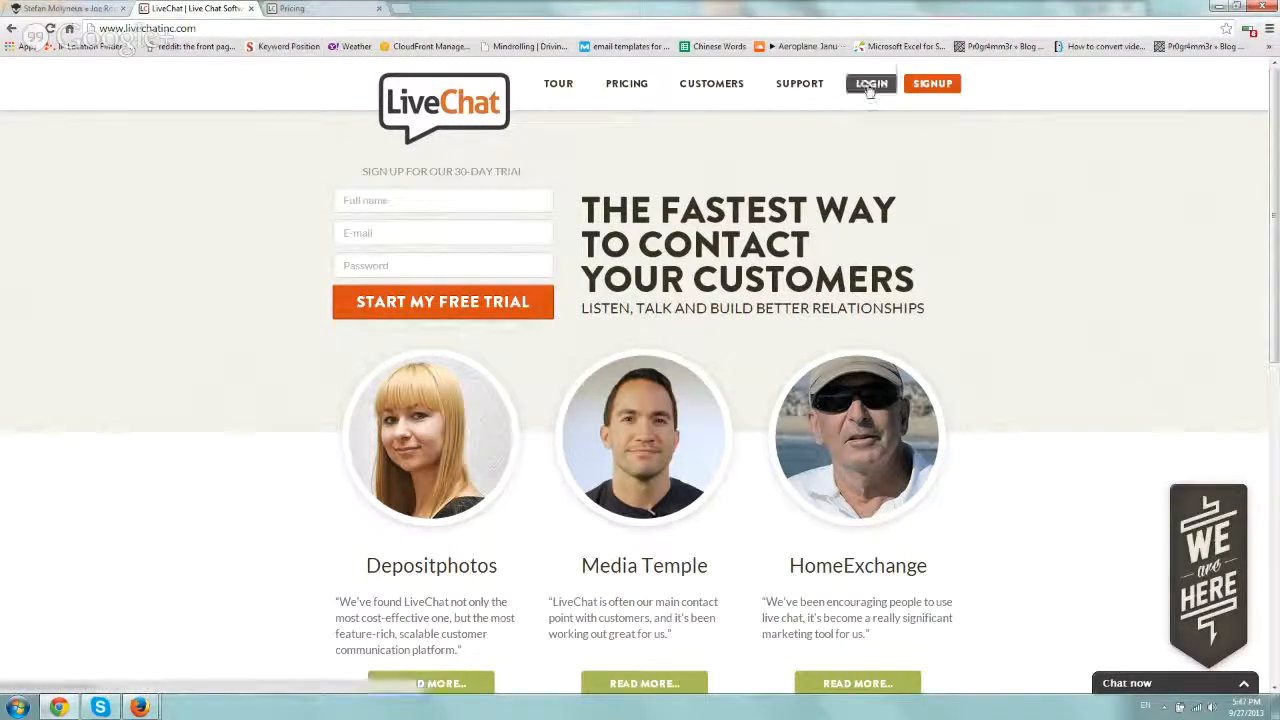
click(872, 84)
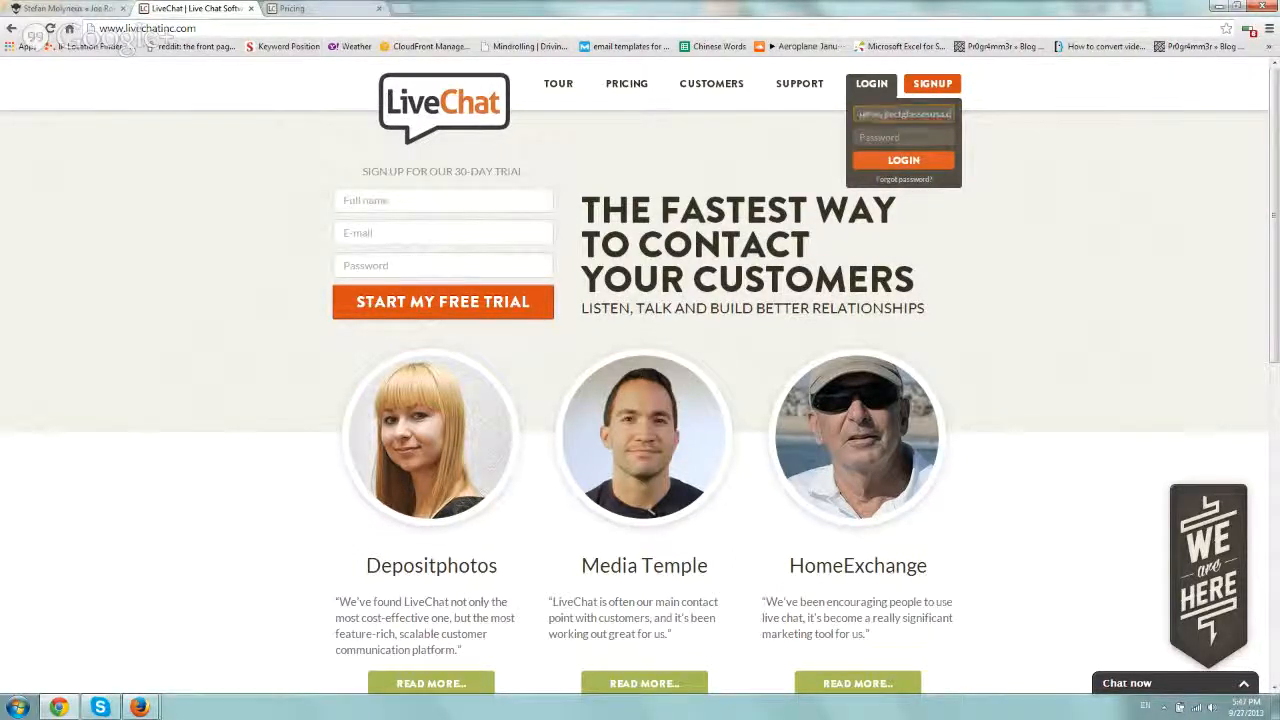
click(902, 160)
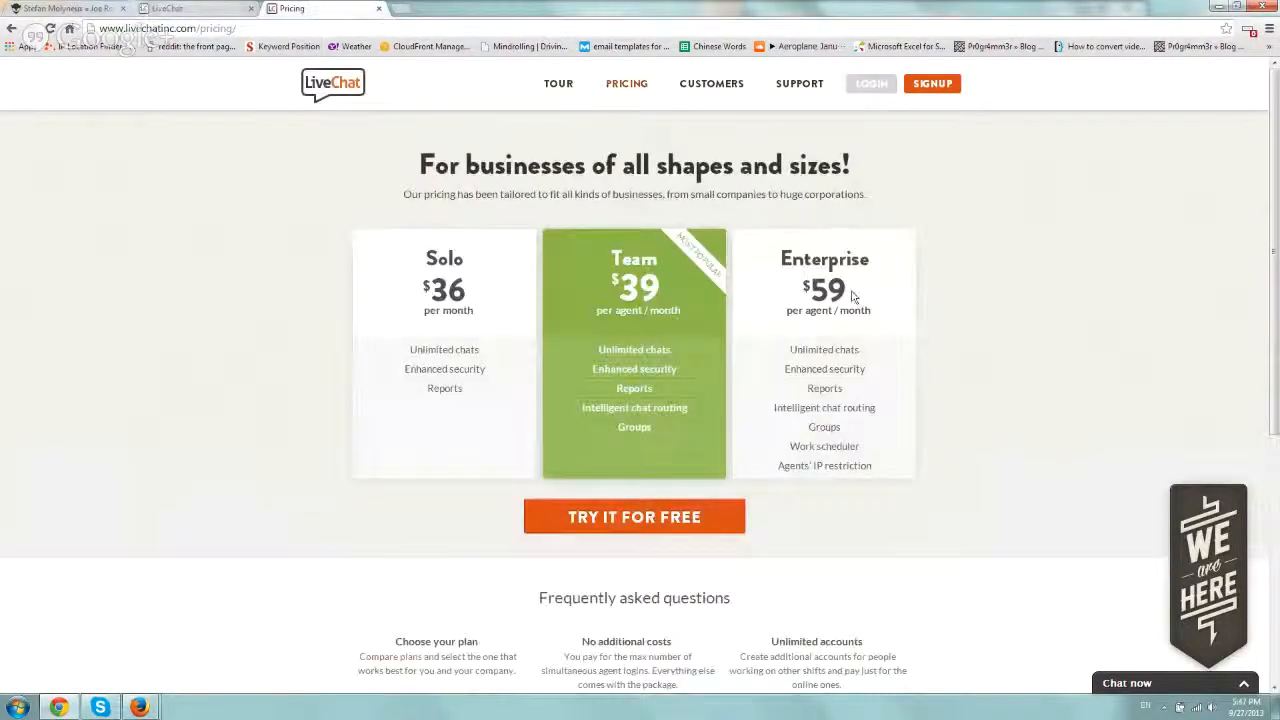
mouse_move(908, 328)
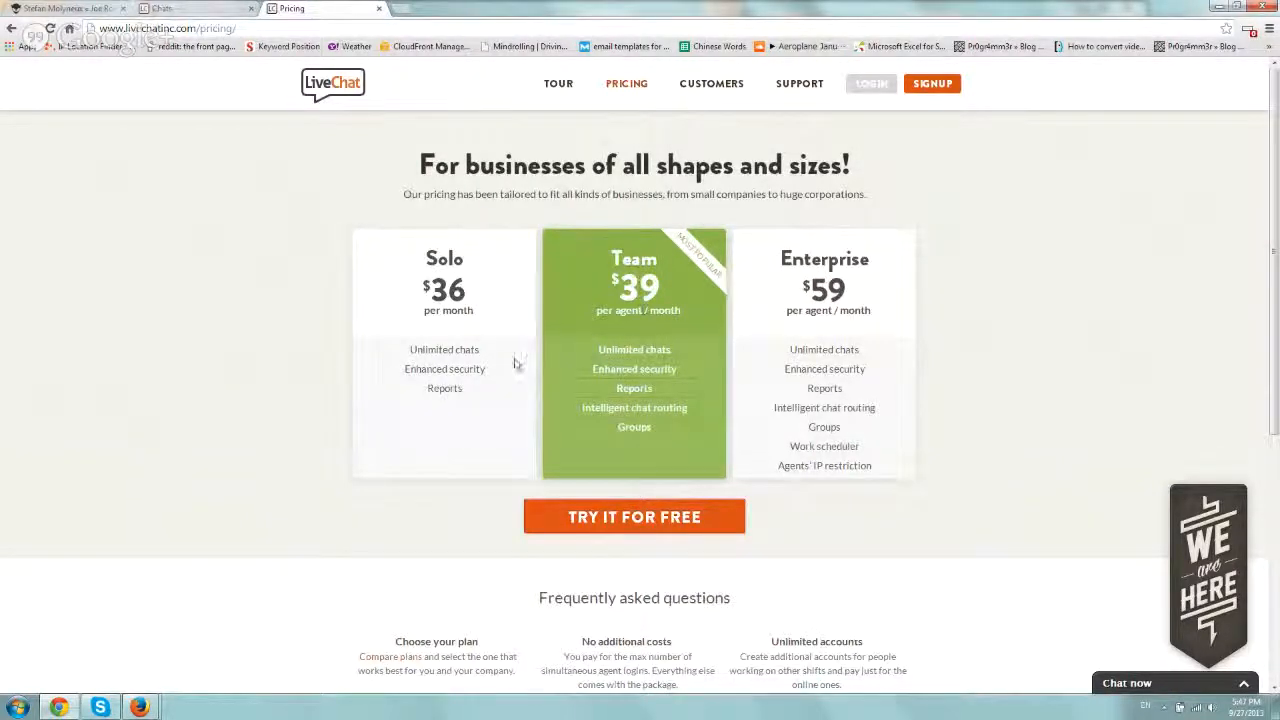
mouse_move(684, 304)
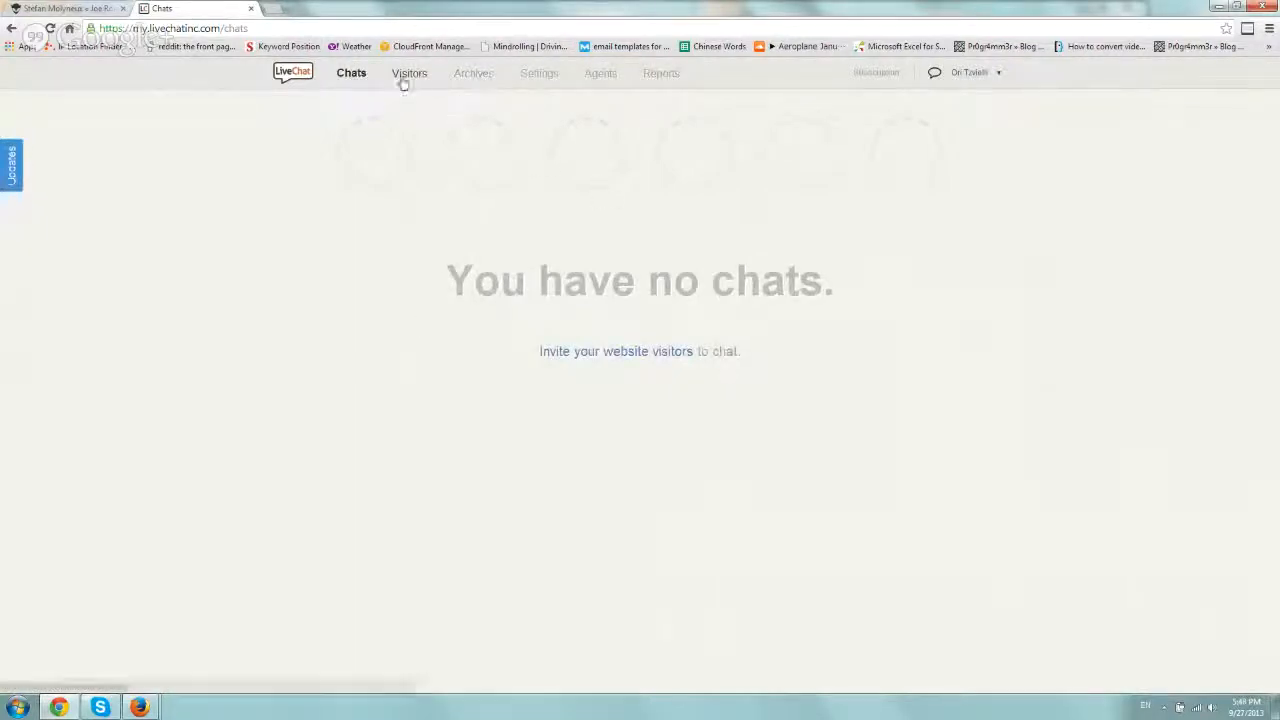
- Visit Visitors, Archives, Chats, Agents and Reports in the agent app, ending on Settings
click(408, 72)
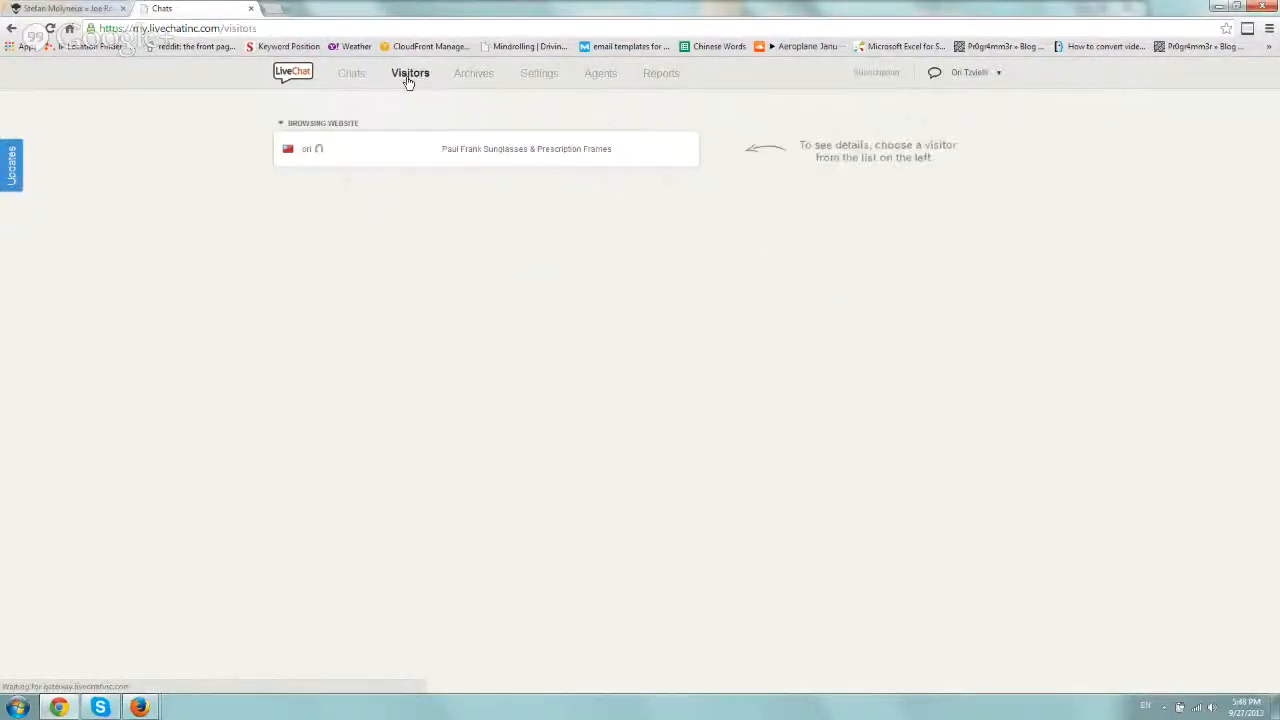
click(472, 72)
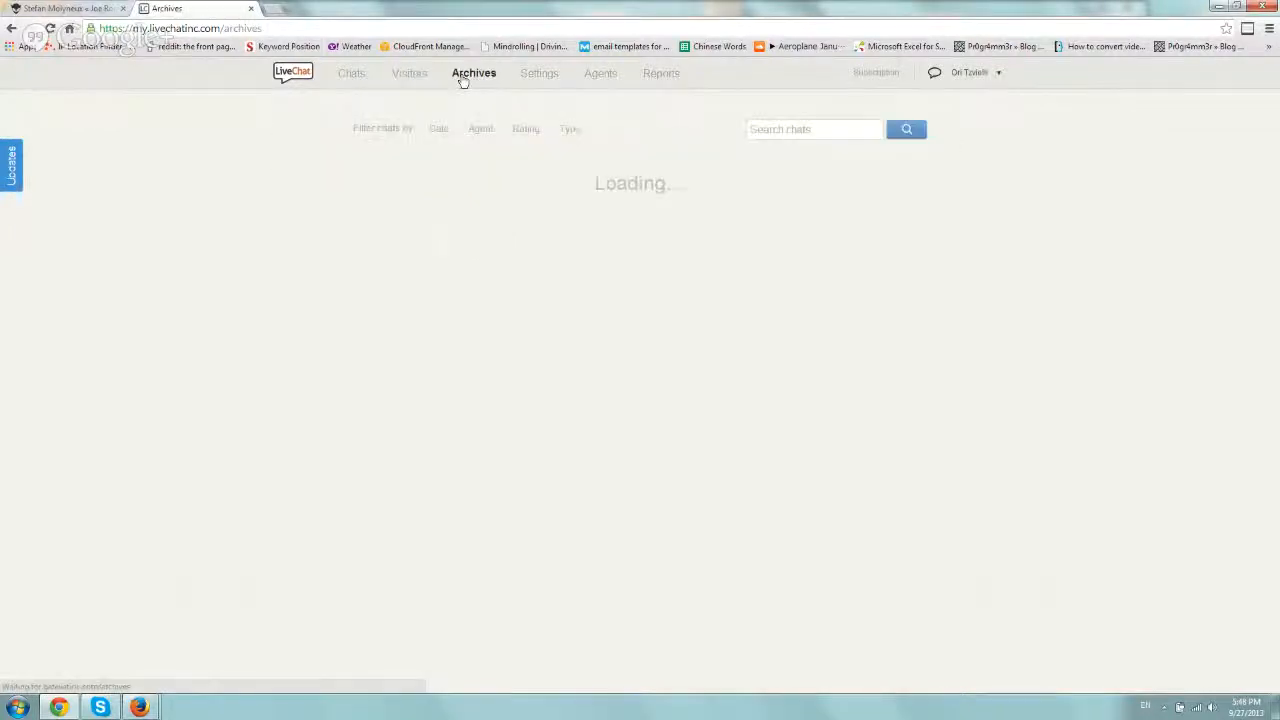
click(352, 72)
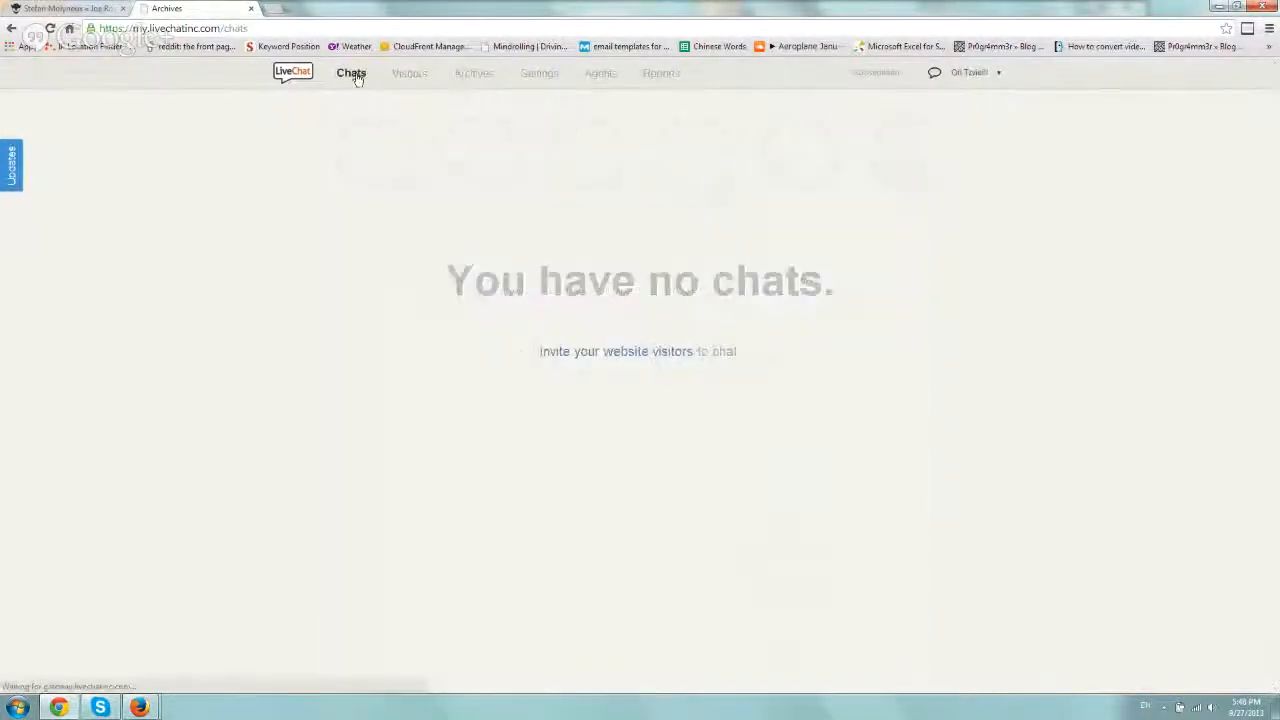
click(352, 72)
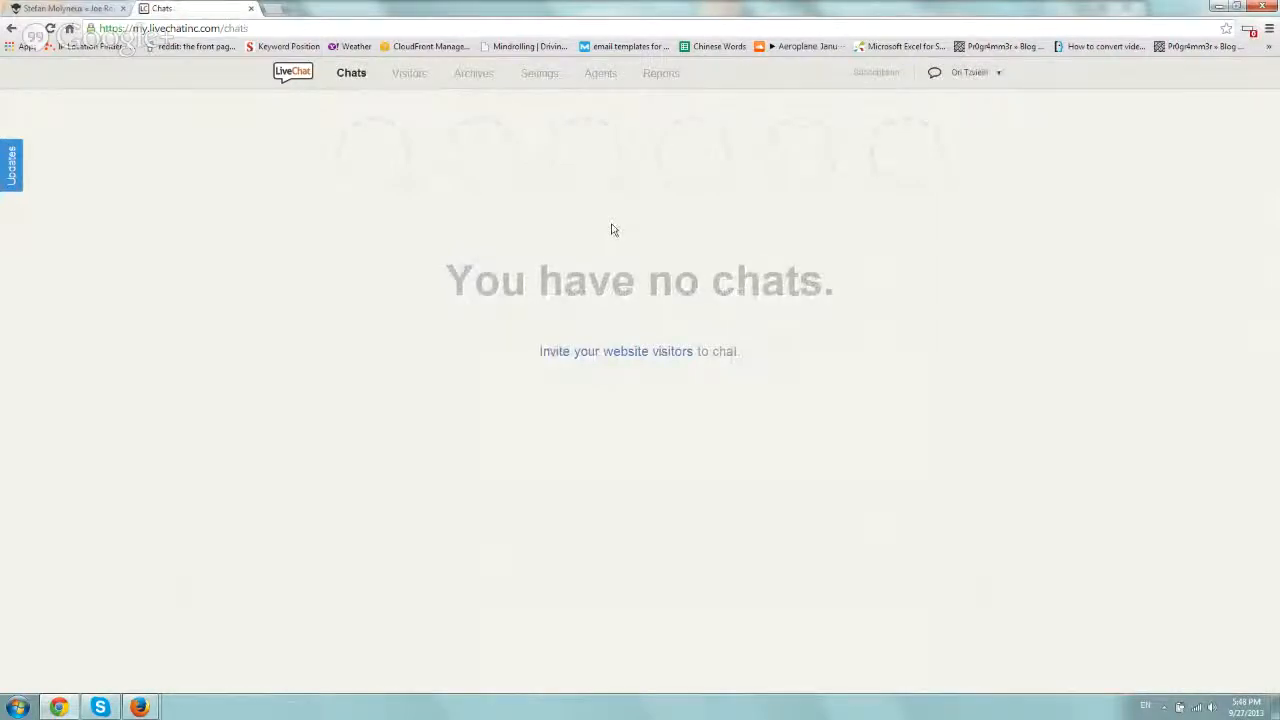
mouse_move(584, 116)
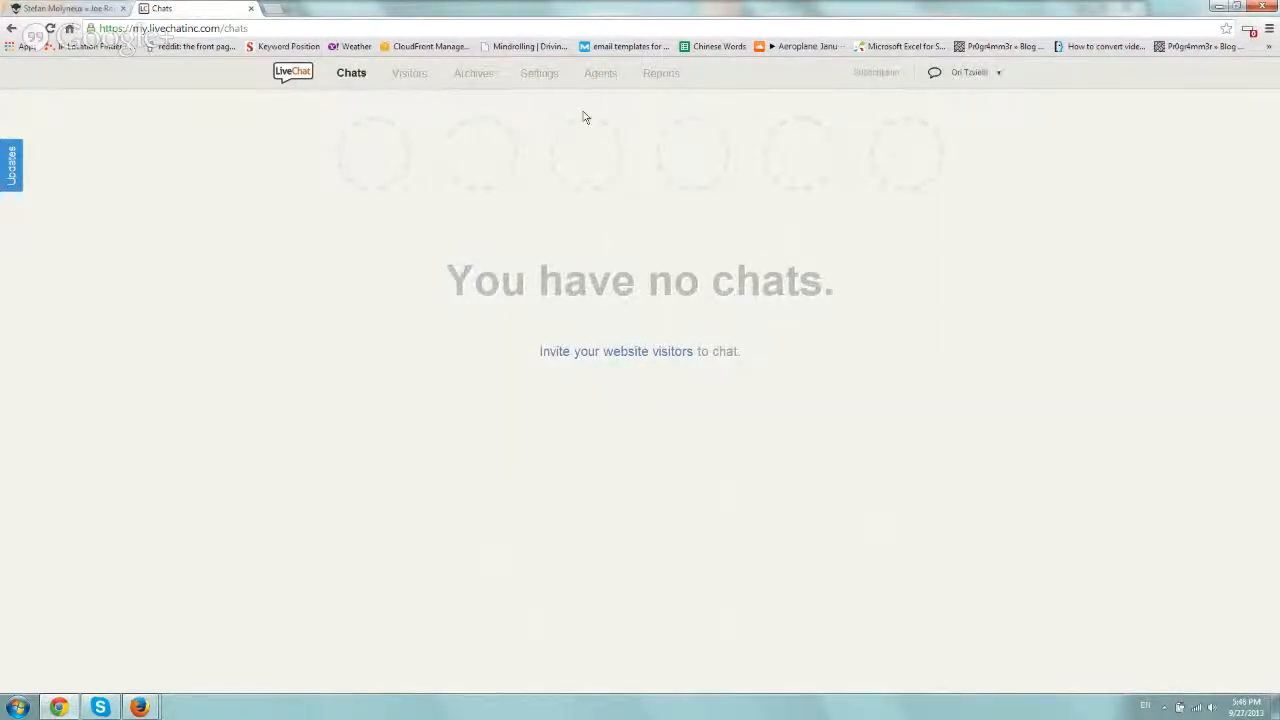
click(600, 72)
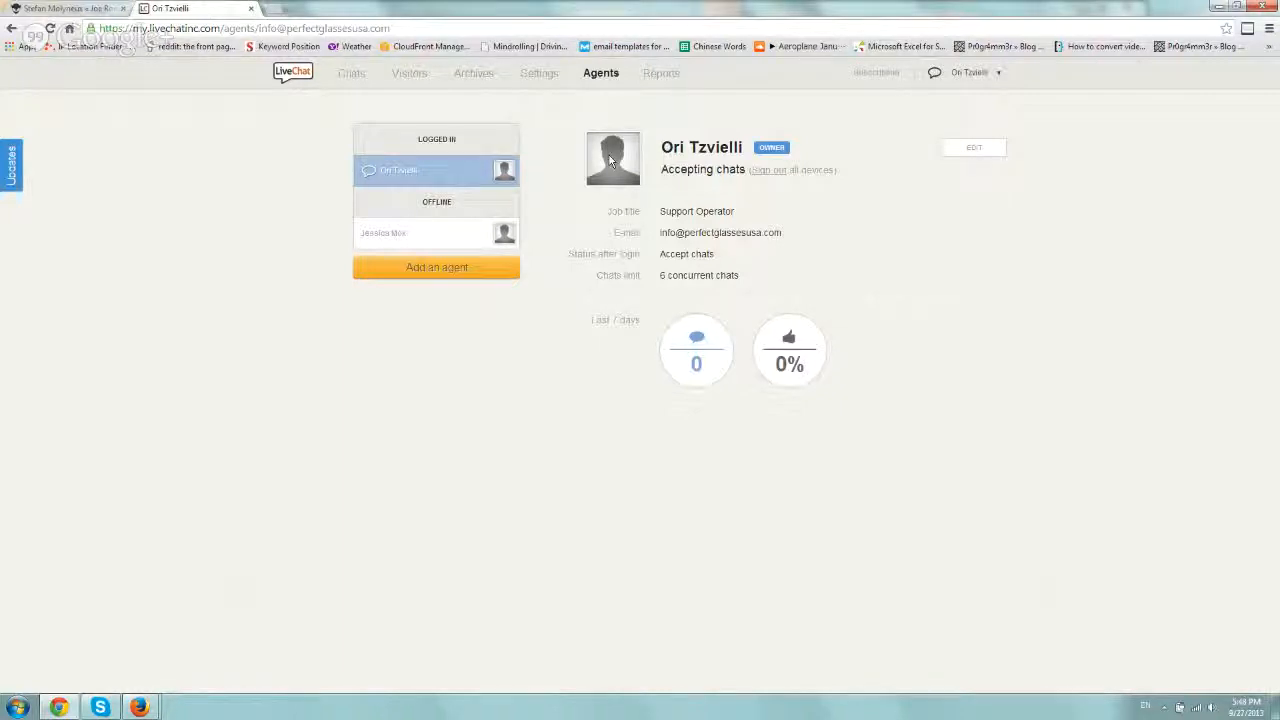
click(660, 72)
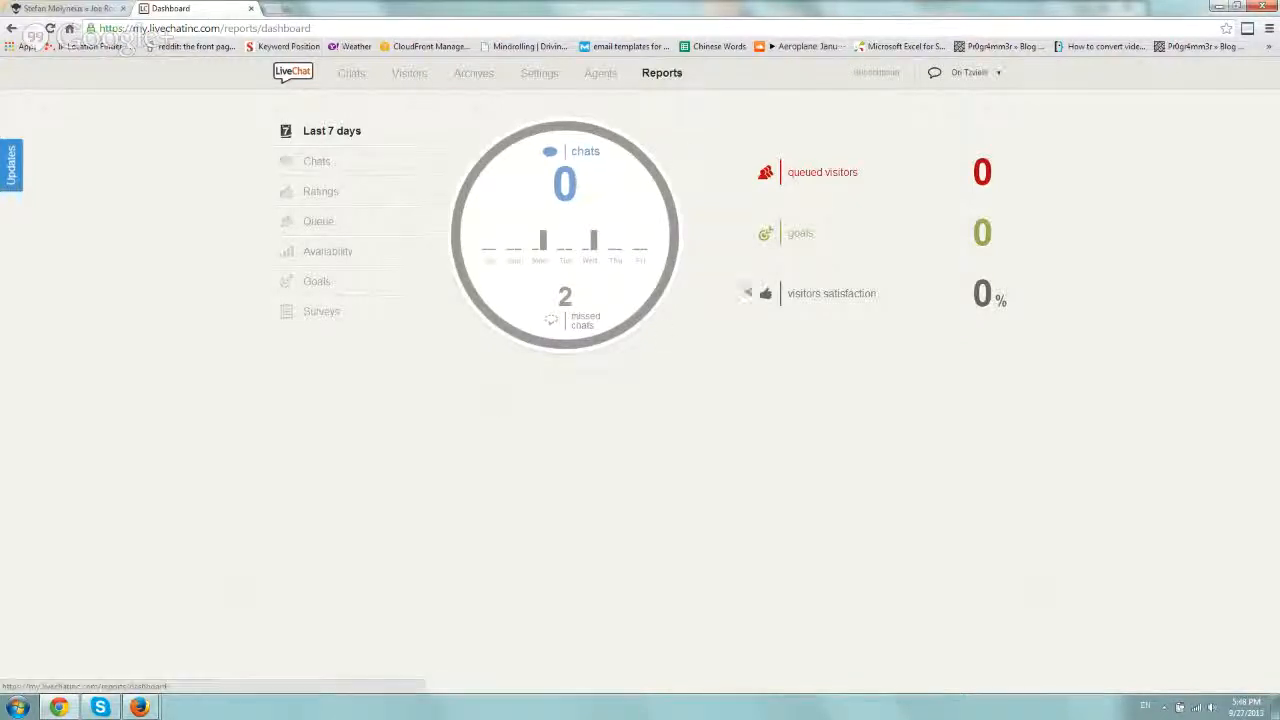
click(540, 72)
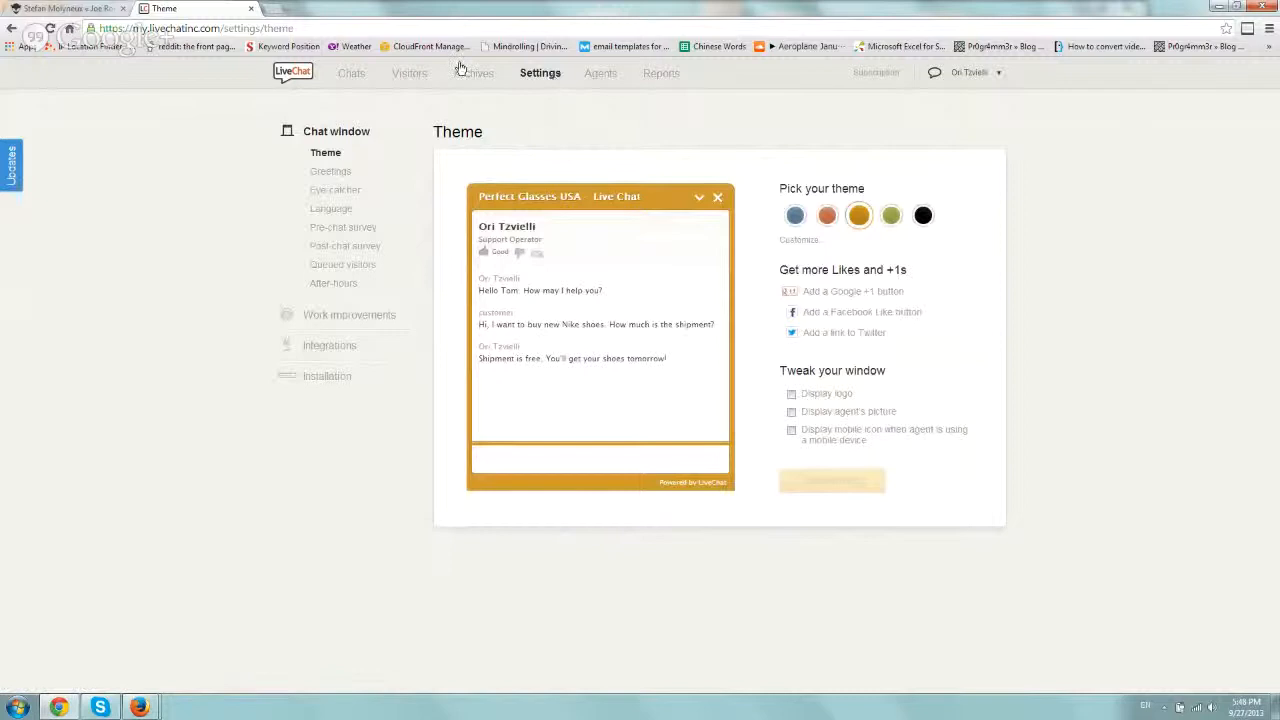
mouse_move(684, 614)
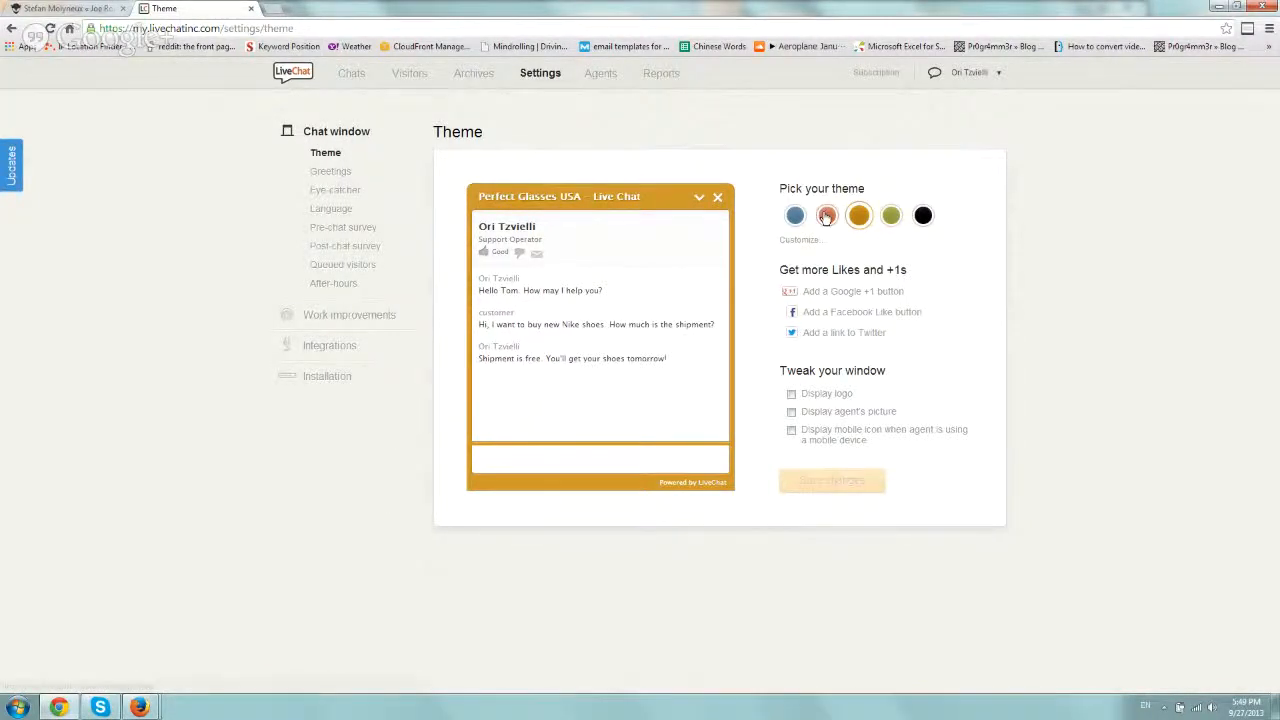
- Preview the blue theme, peek at the Custom CSS editor and cancel, then return to the gold theme
click(794, 216)
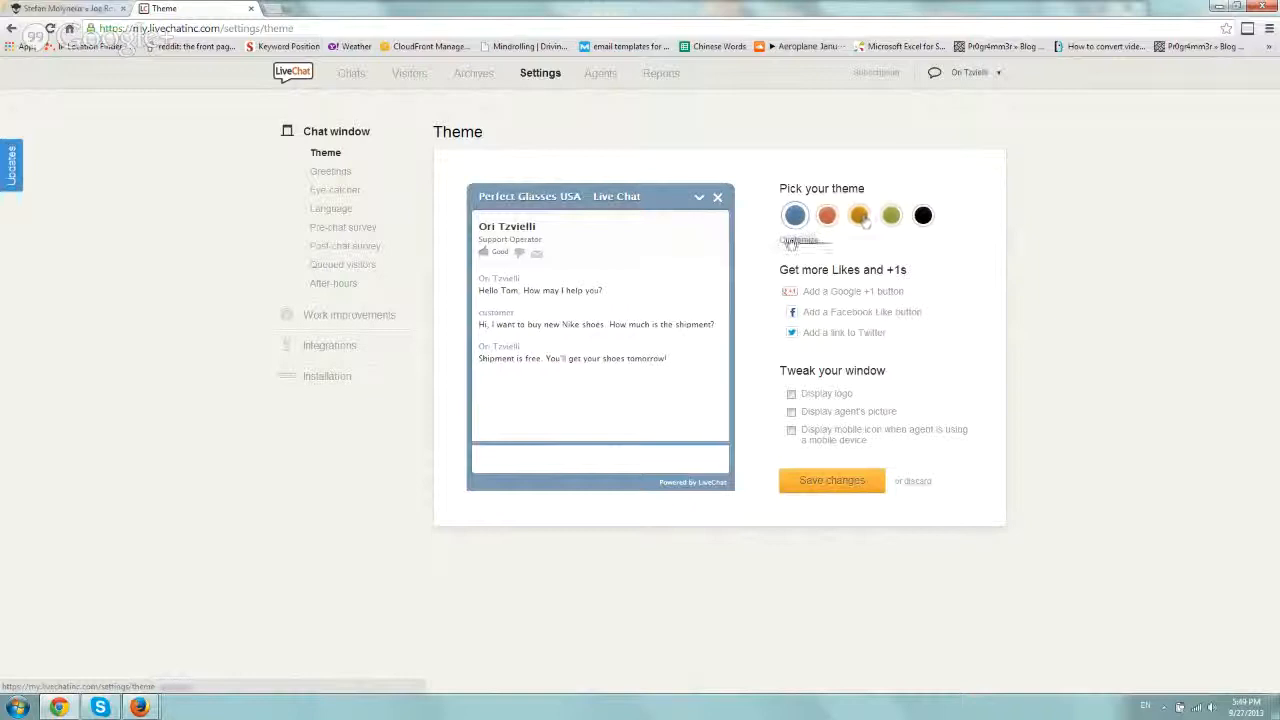
click(800, 240)
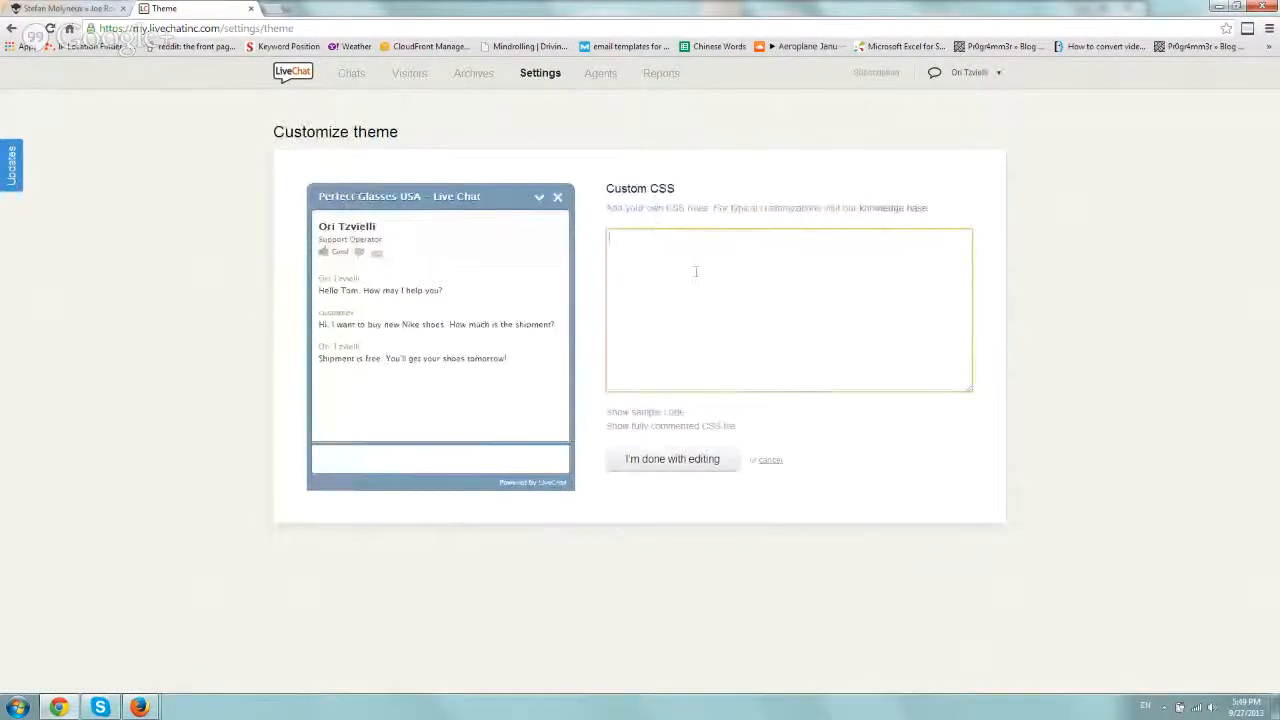
click(766, 458)
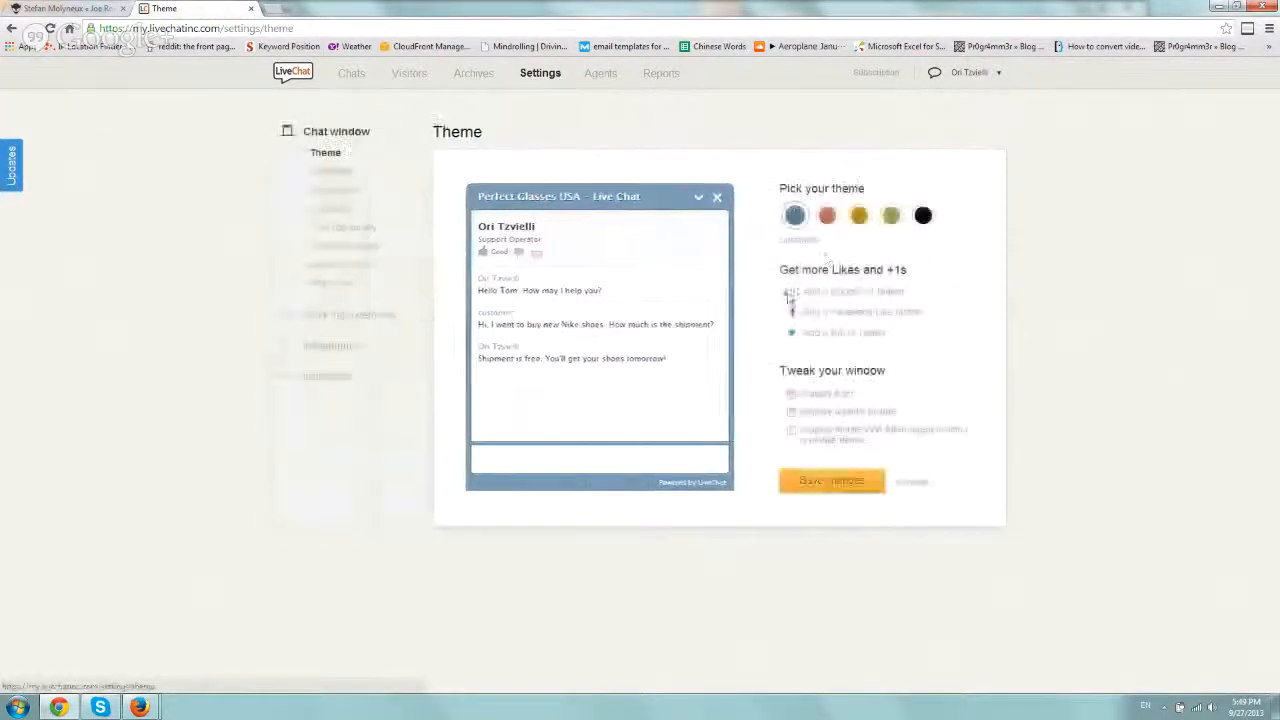
click(858, 216)
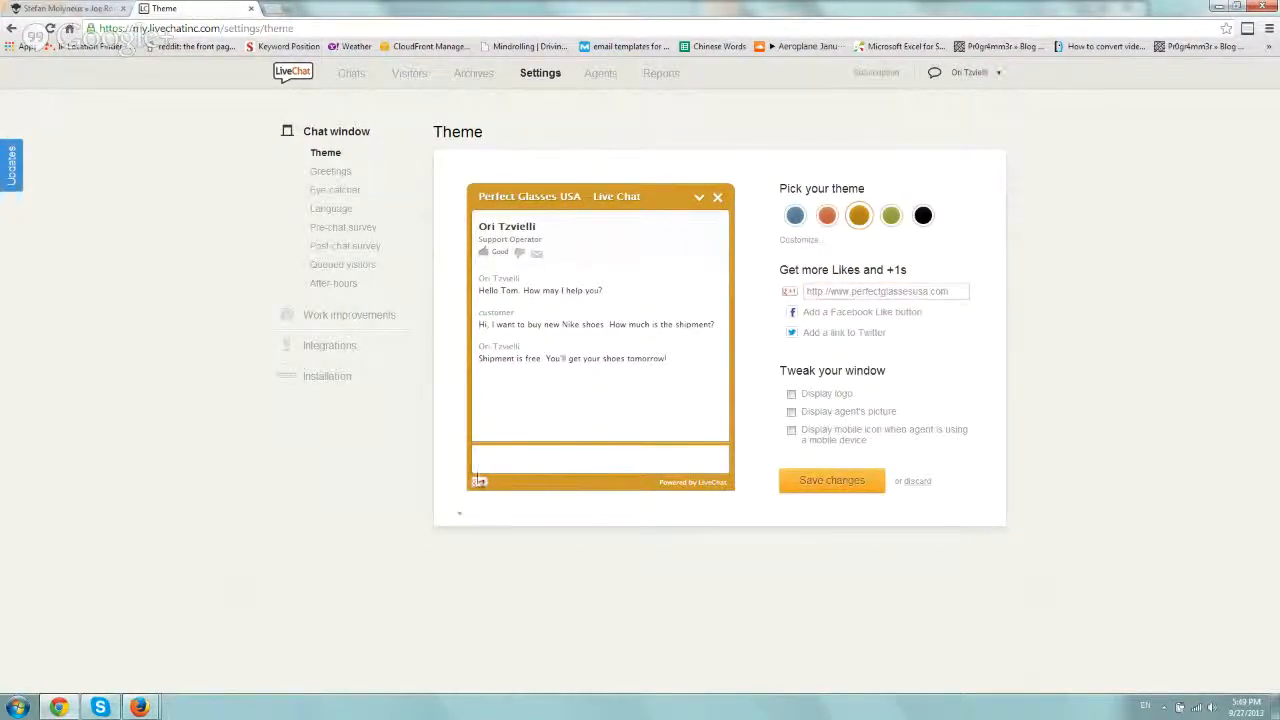
mouse_move(488, 486)
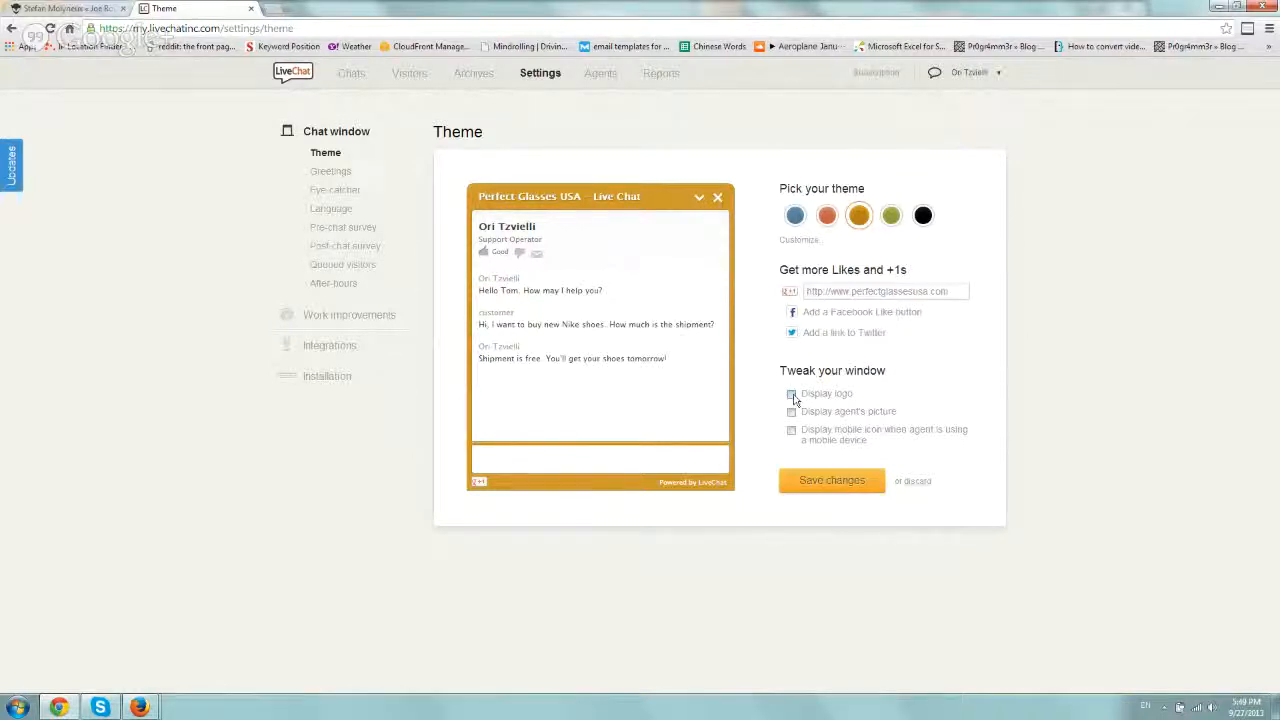
- Enable 'Display agent's picture', leave 'Display logo' off after toggling it, and save the gold theme
click(792, 412)
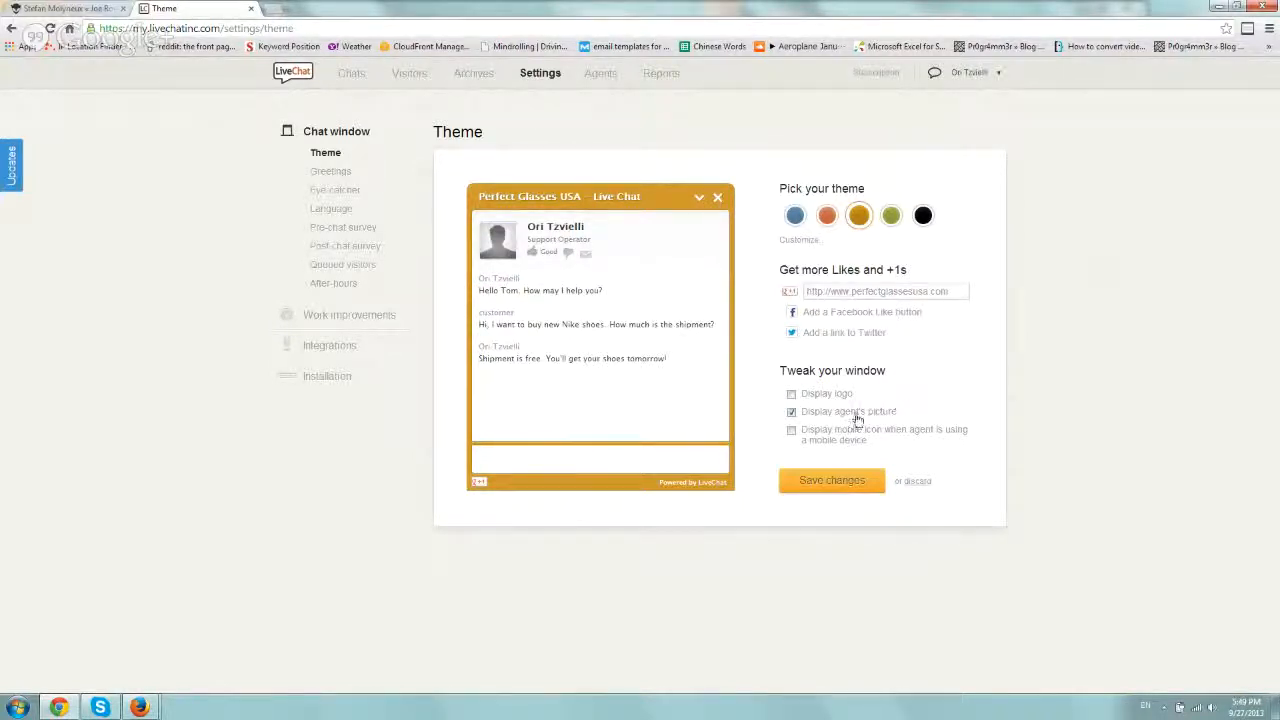
click(792, 392)
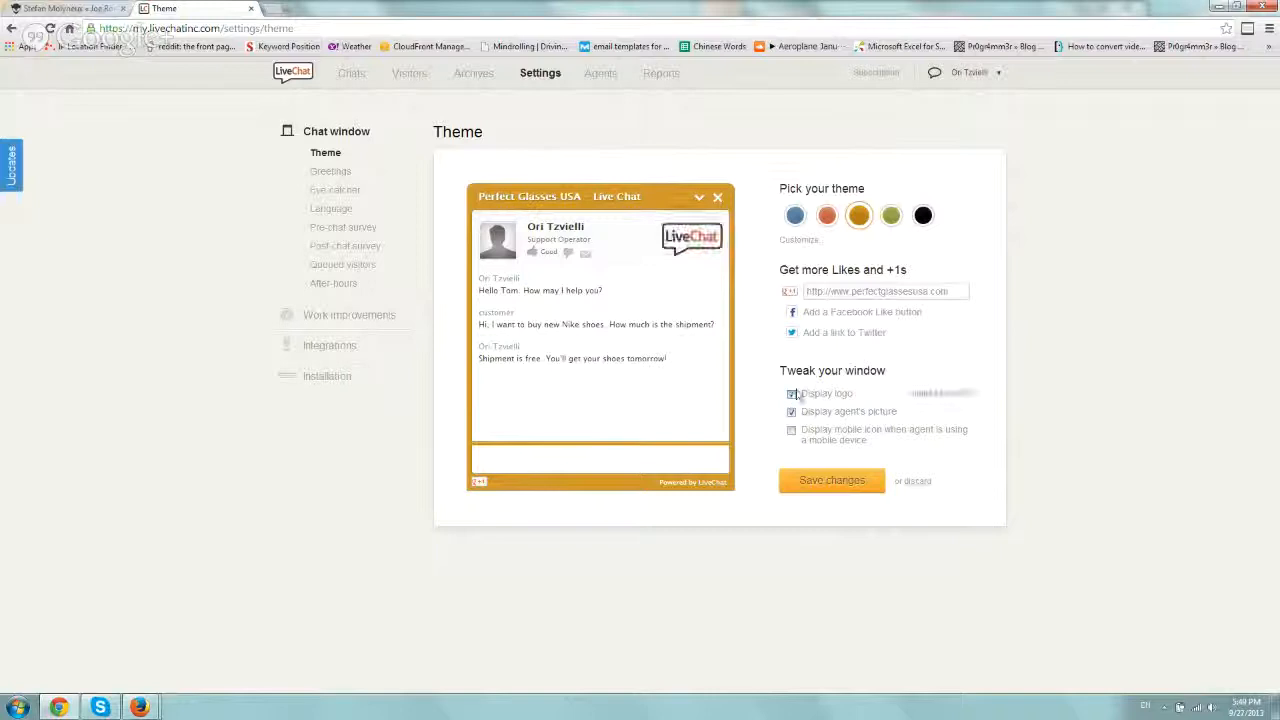
click(792, 392)
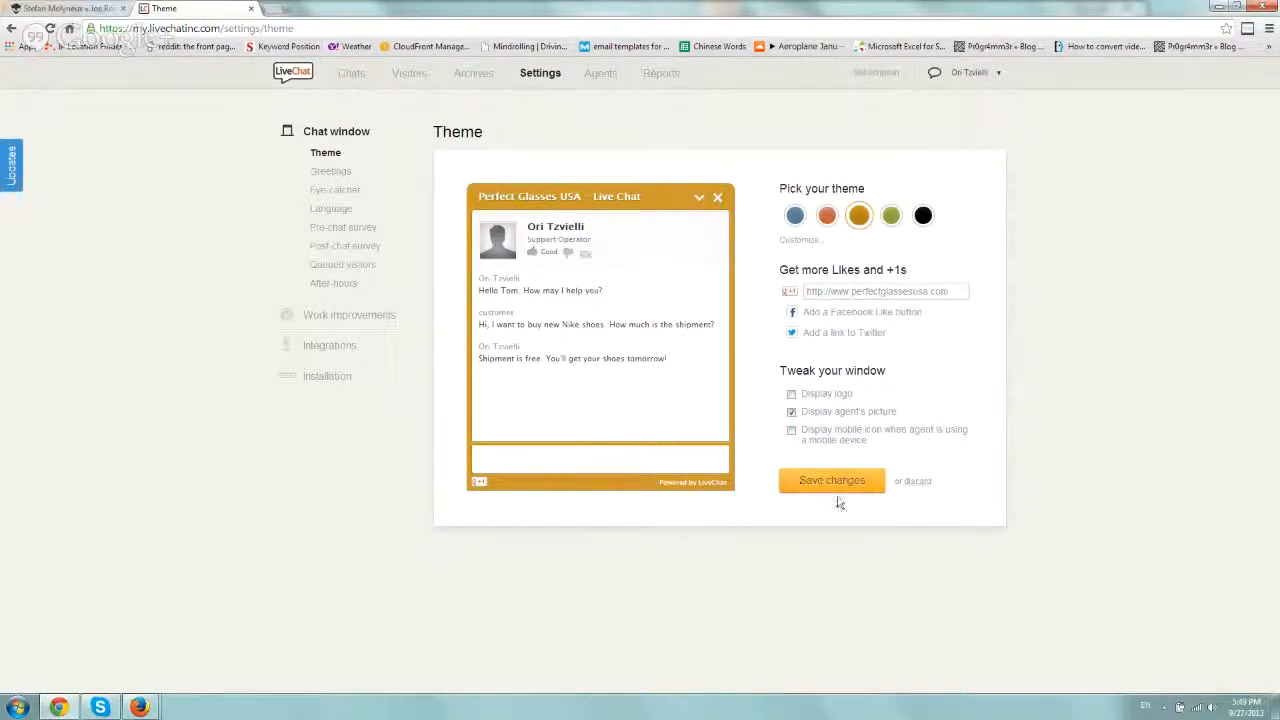
click(332, 172)
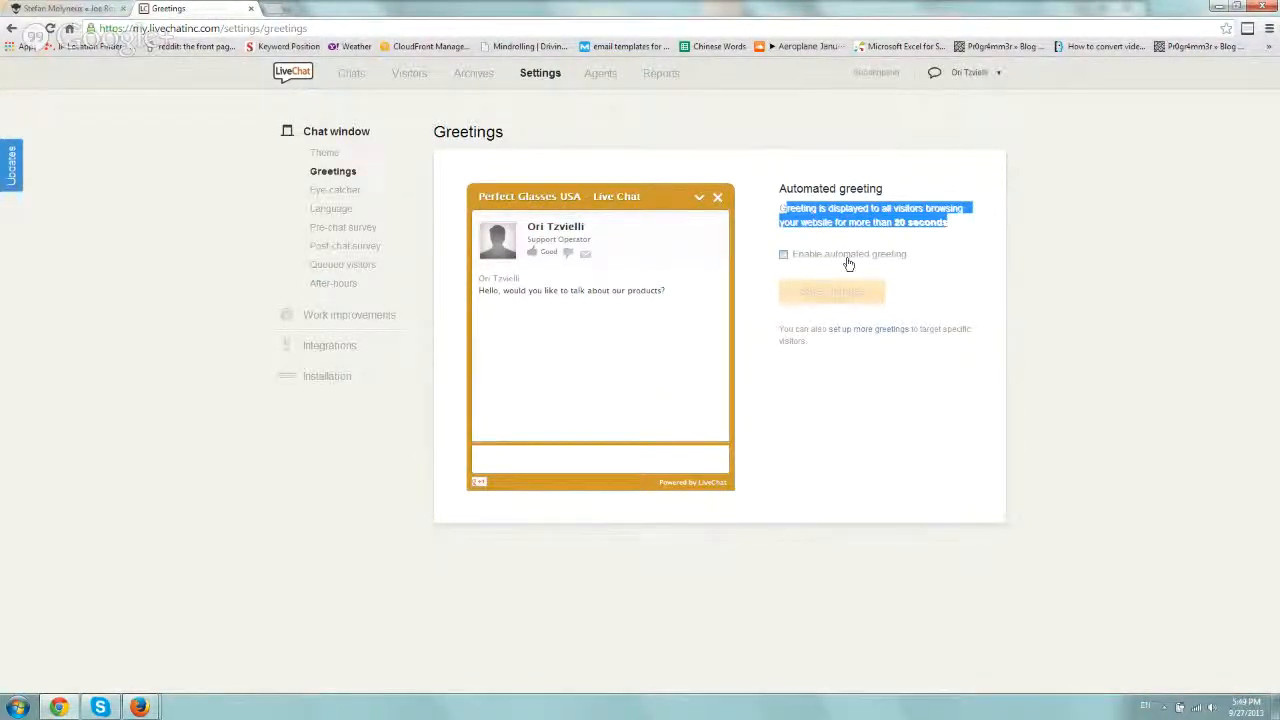
mouse_move(838, 296)
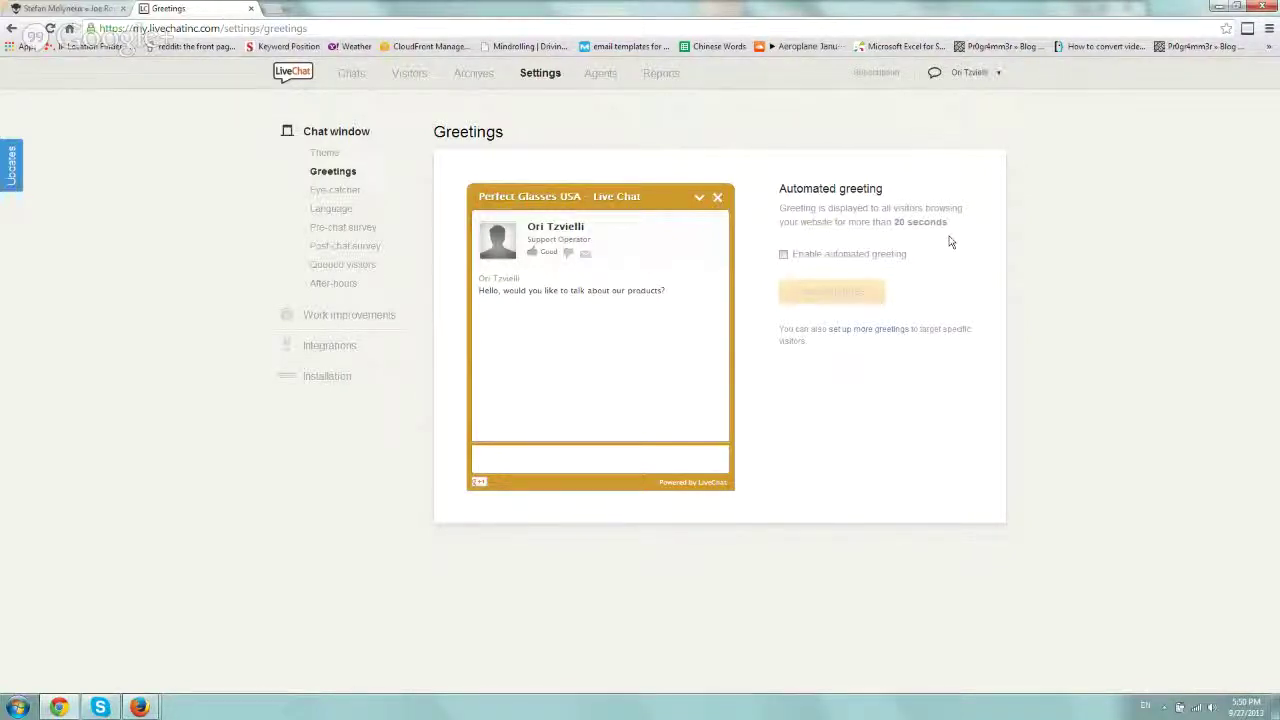
mouse_move(884, 328)
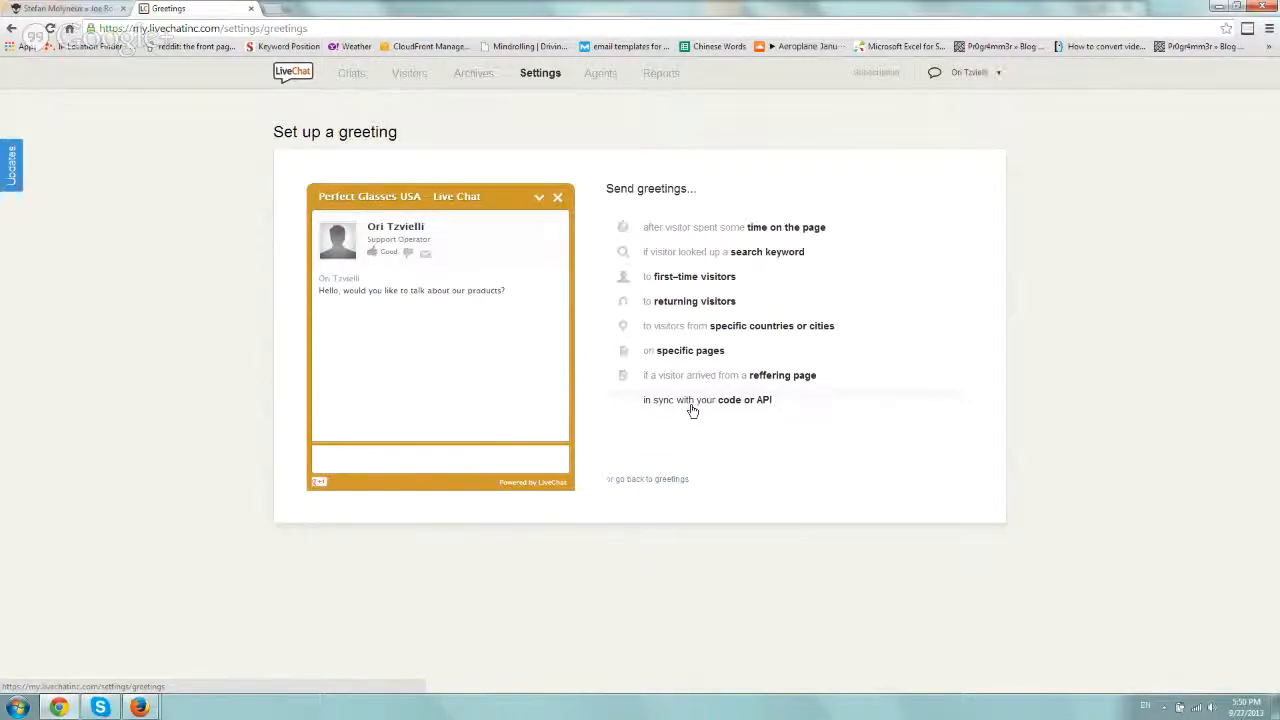
mouse_move(708, 310)
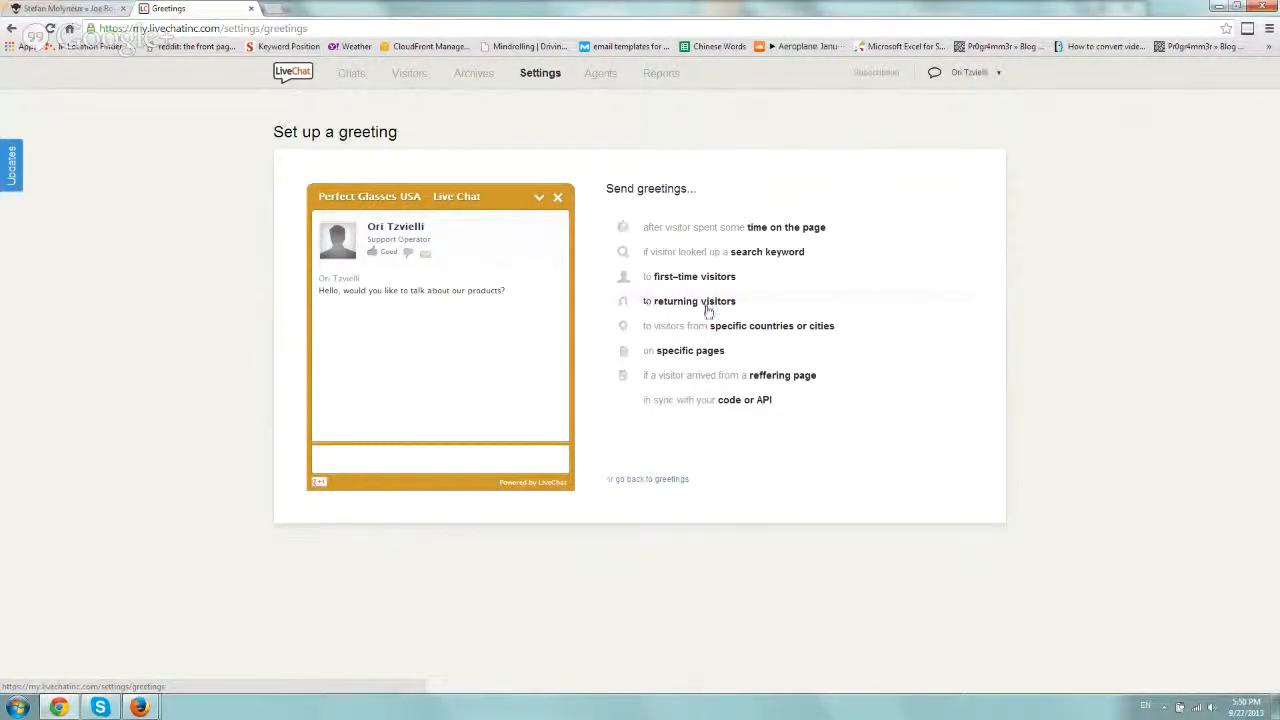
mouse_move(688, 352)
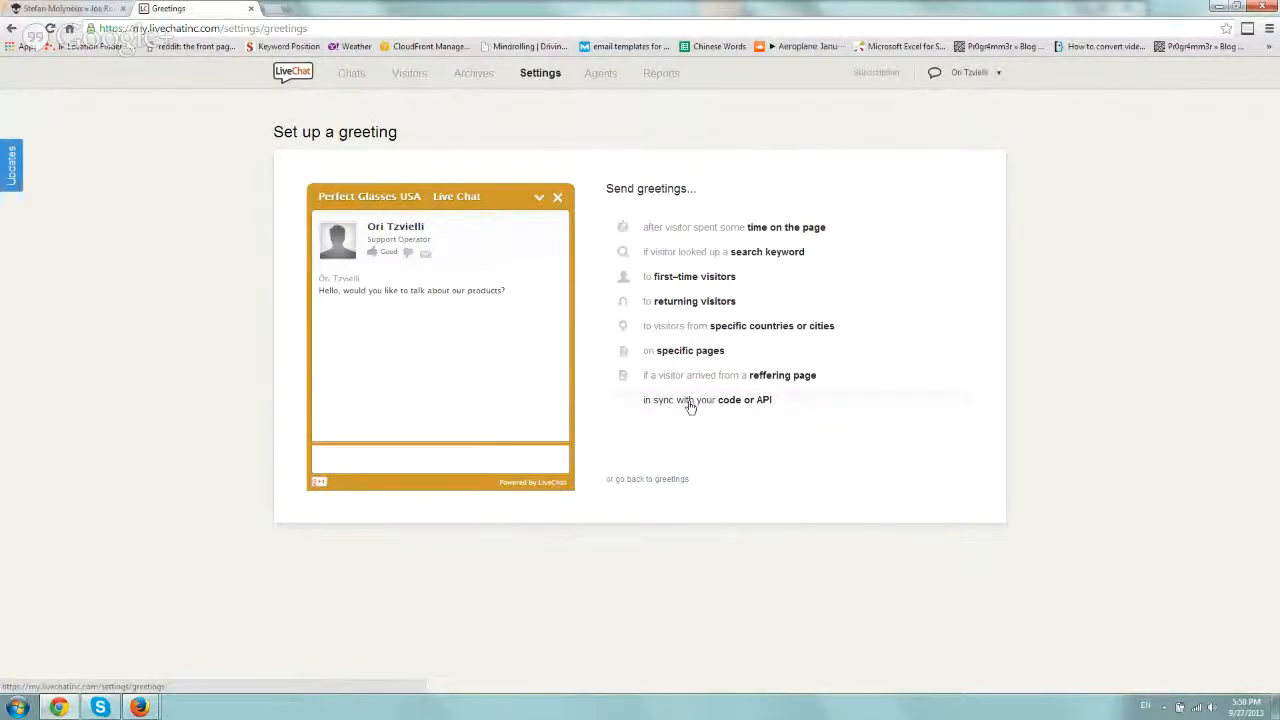
mouse_move(710, 412)
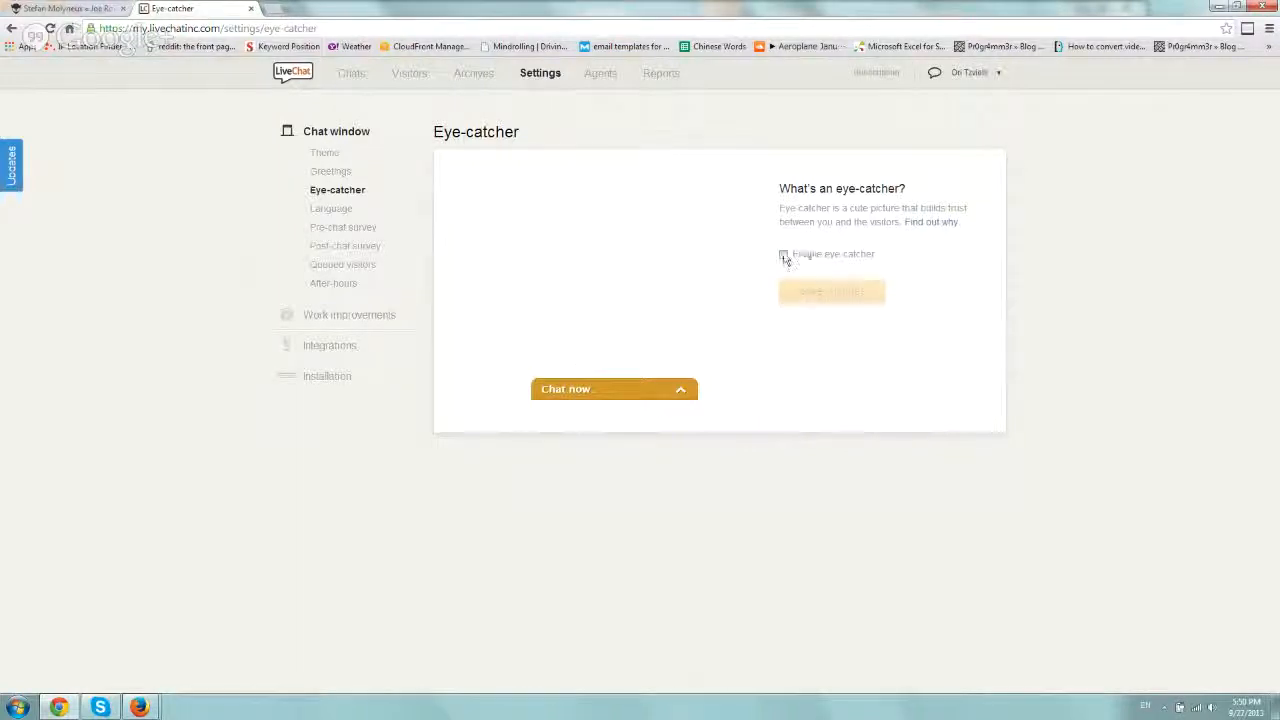
- Tick 'Enable eye-catcher' for the 'We are here!' picture and save changes
click(784, 252)
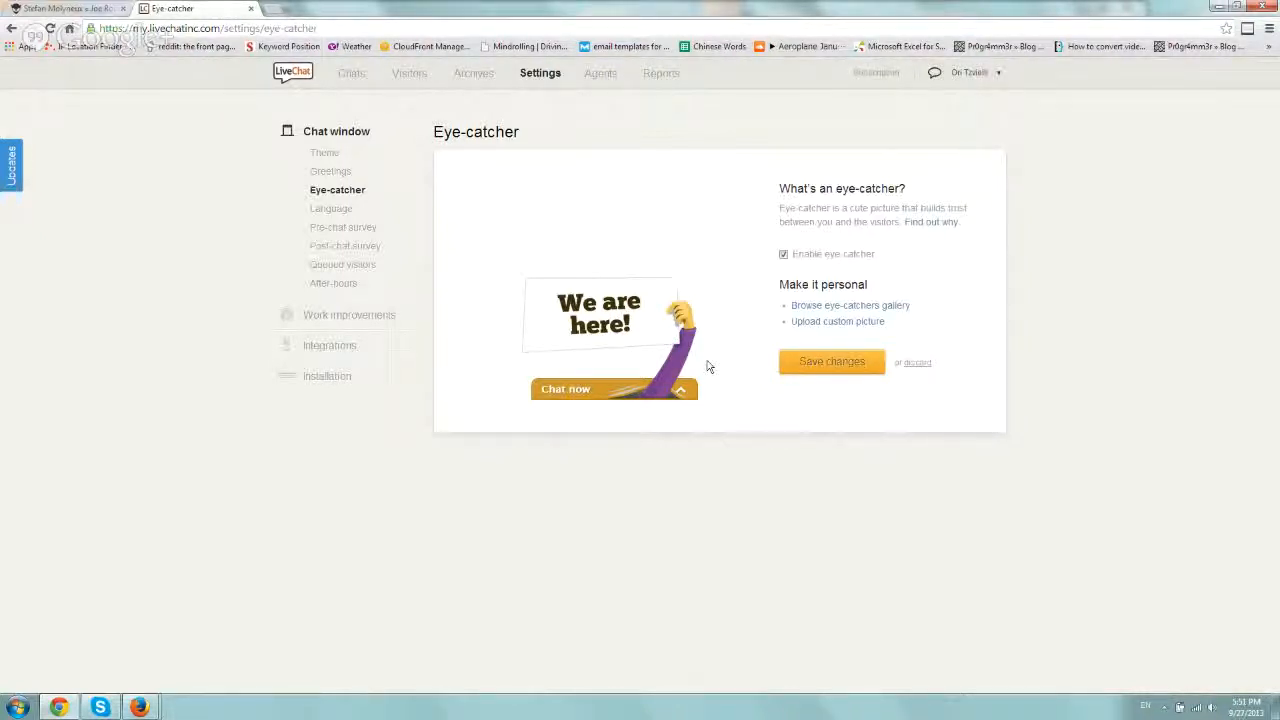
click(332, 208)
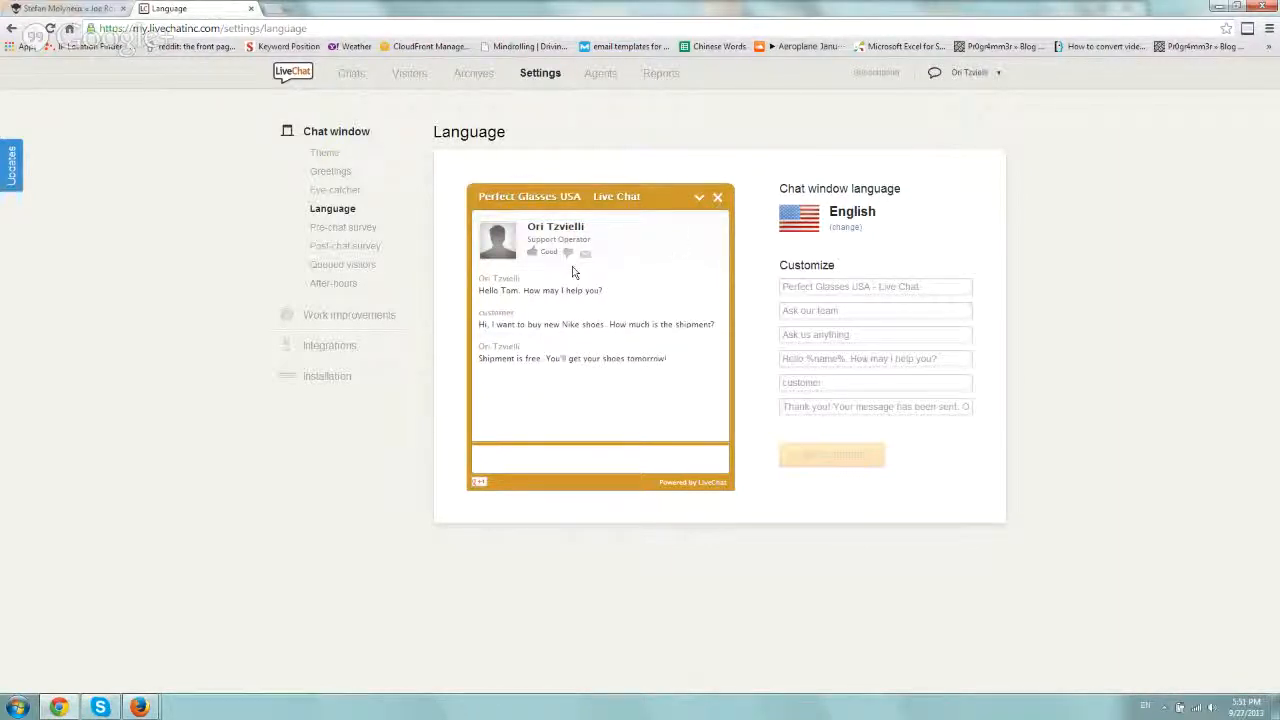
mouse_move(616, 292)
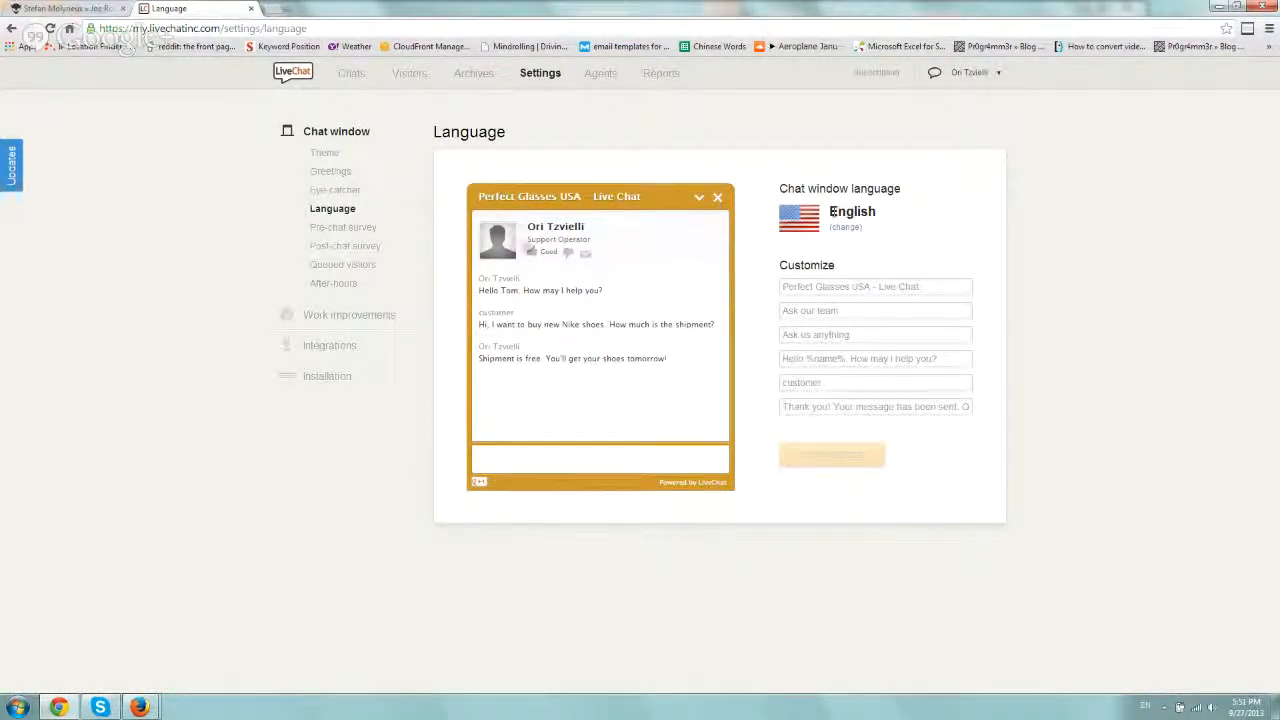
- Flip between the Pre-chat and Post-chat survey settings, then open Queued visitors
click(348, 228)
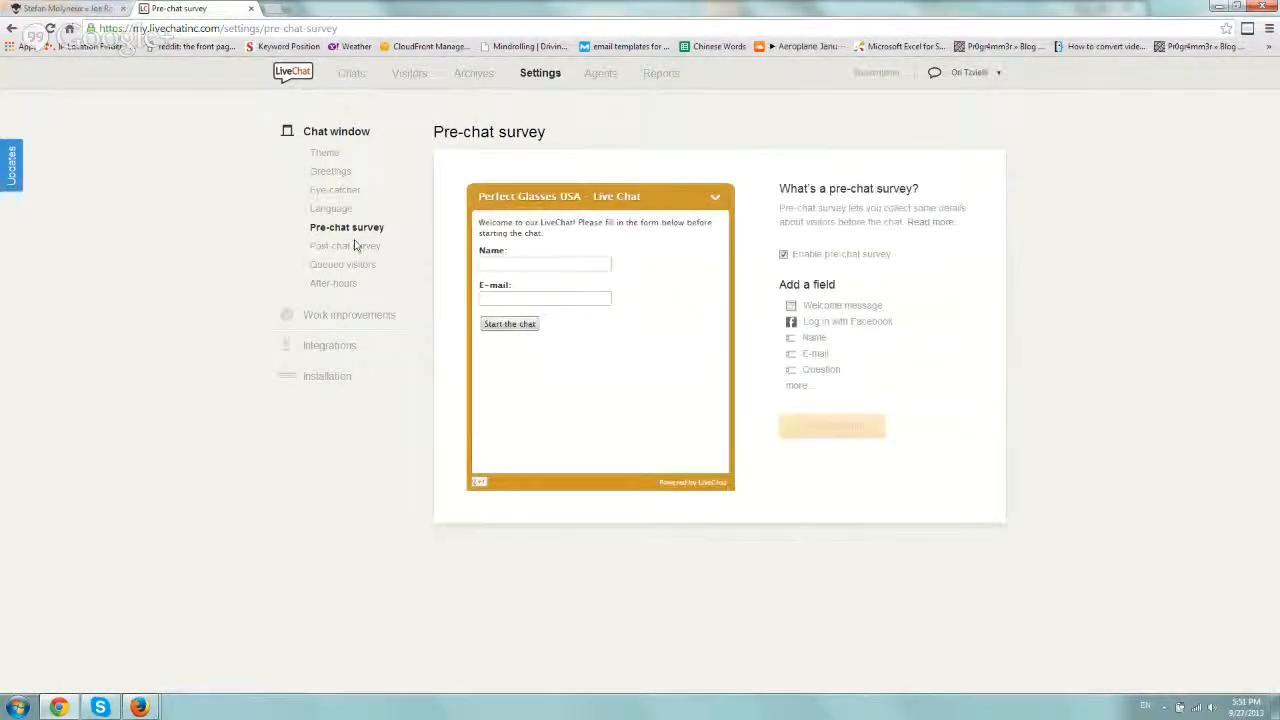
click(348, 244)
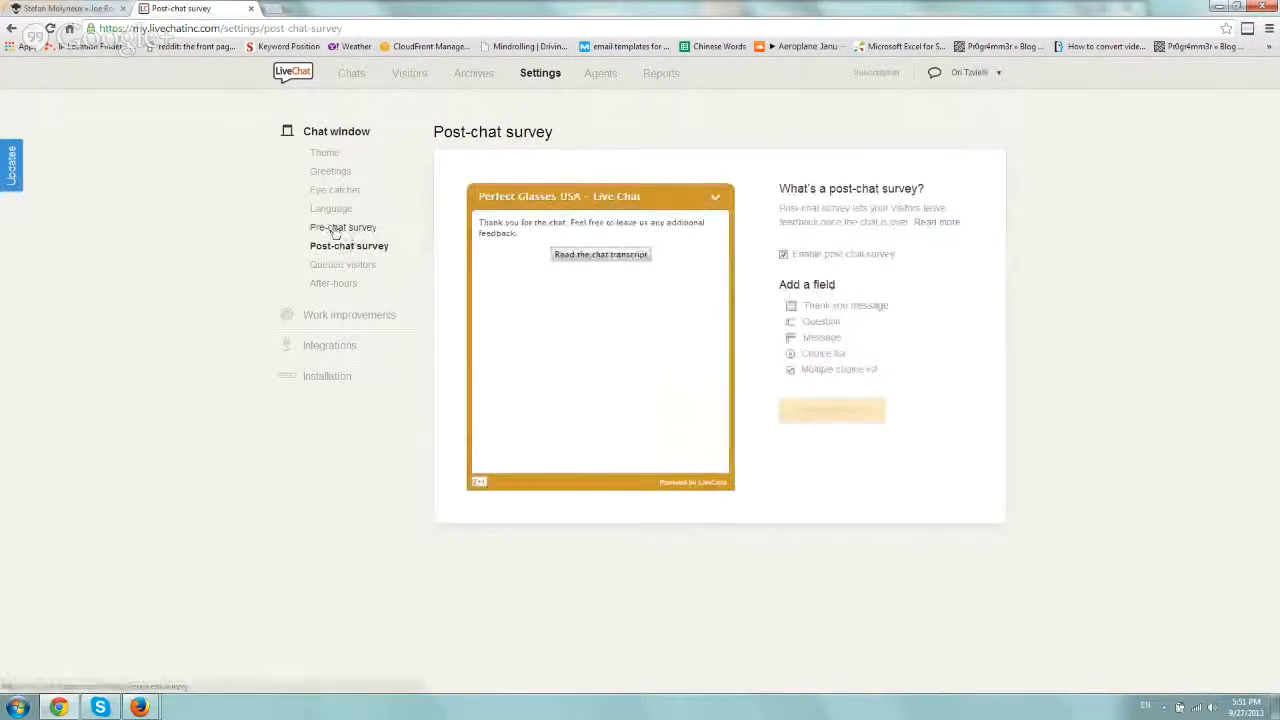
click(344, 228)
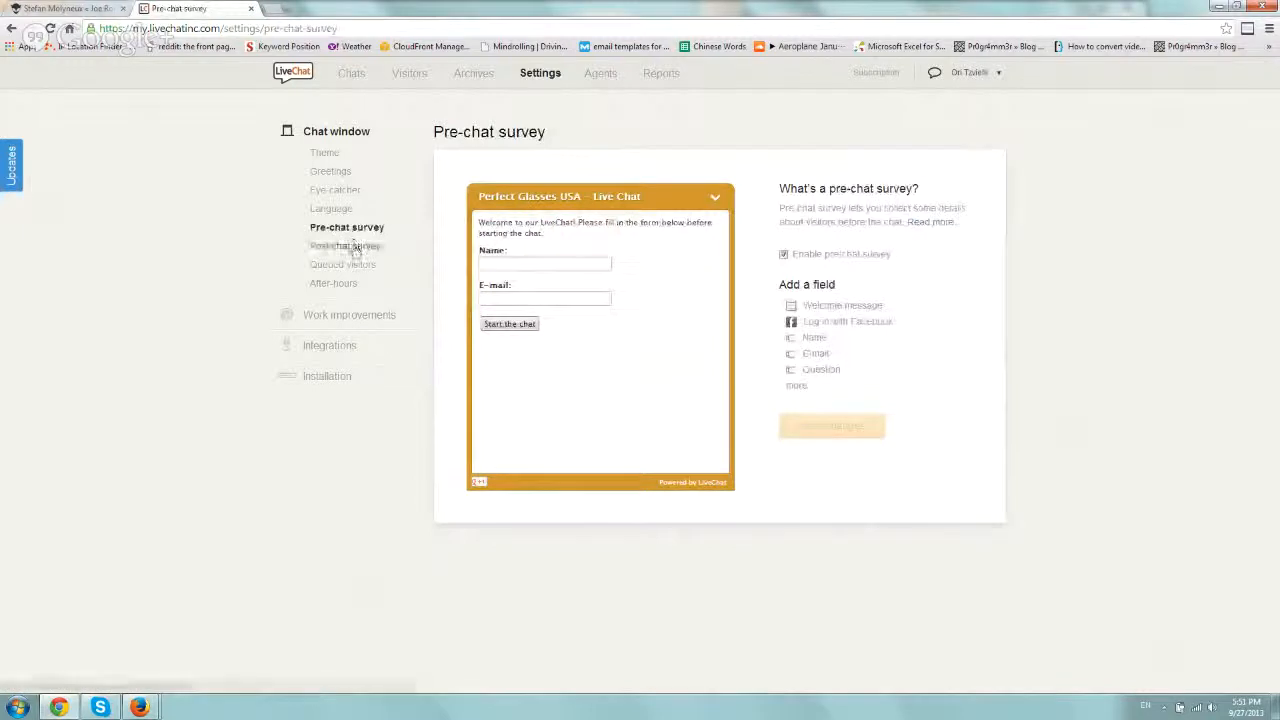
click(348, 244)
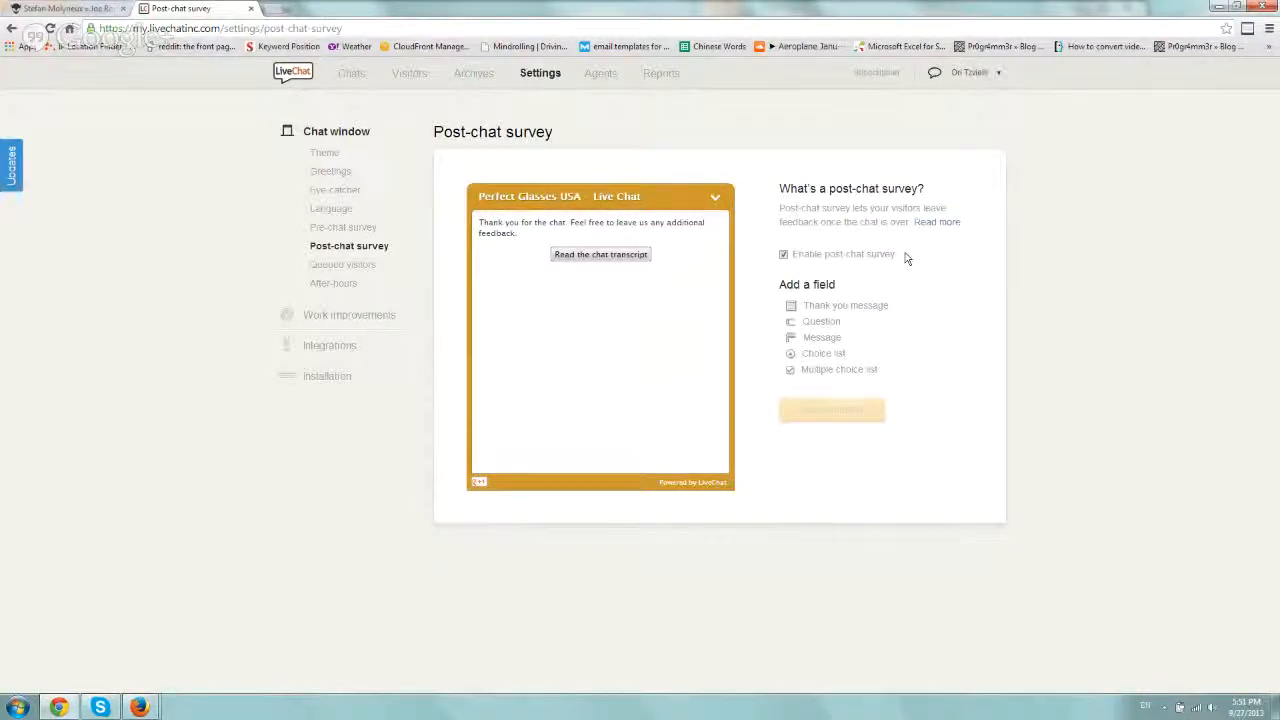
click(348, 264)
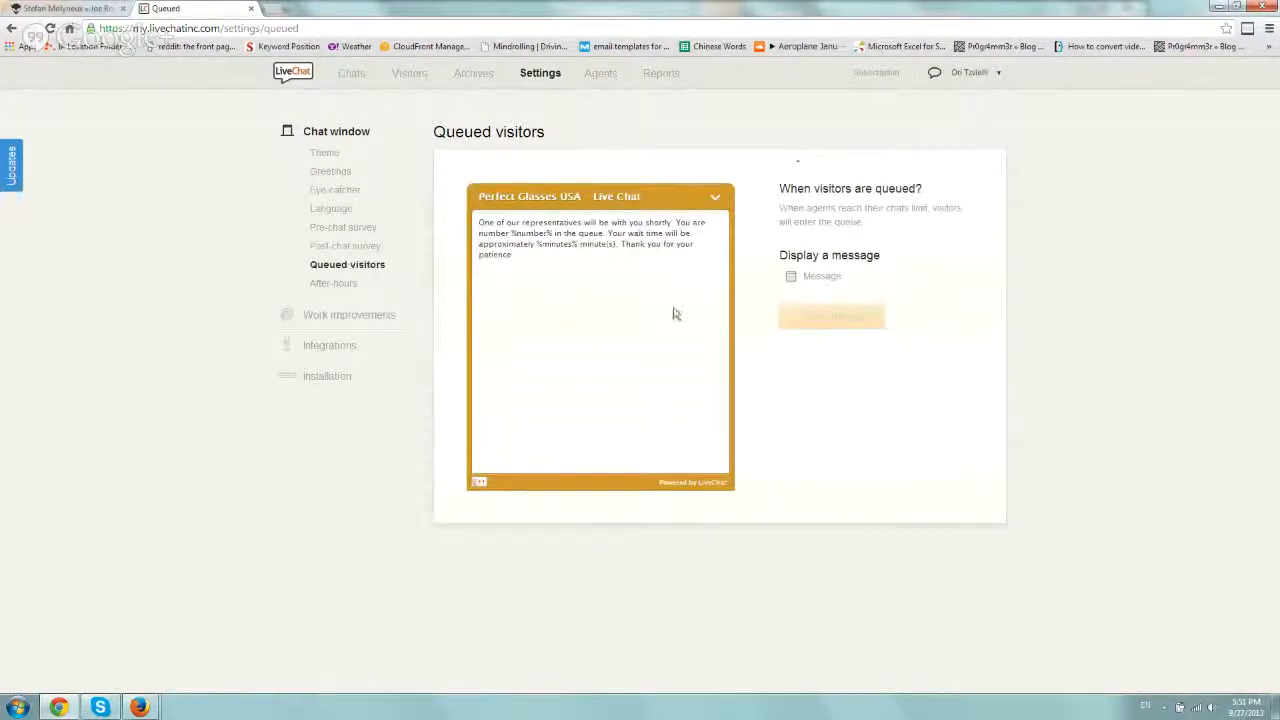
mouse_move(320, 338)
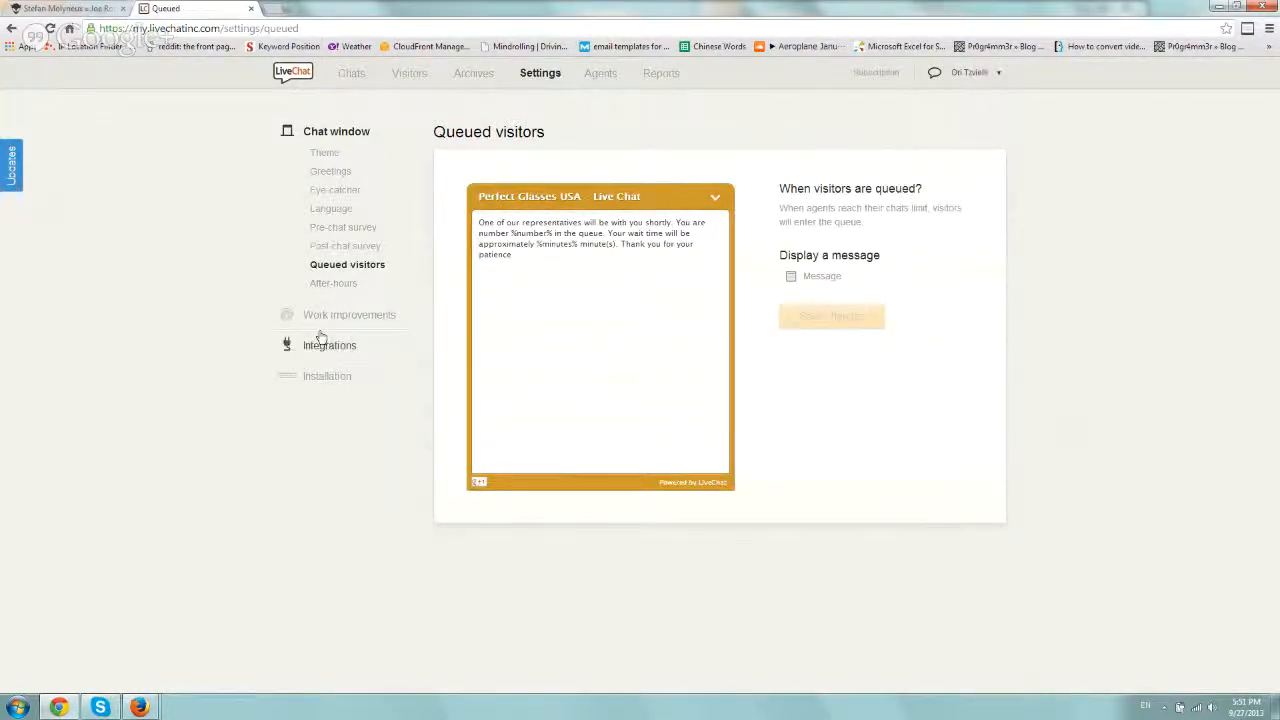
- Show the After-hours leave-a-message form settings for offline visitors
click(336, 284)
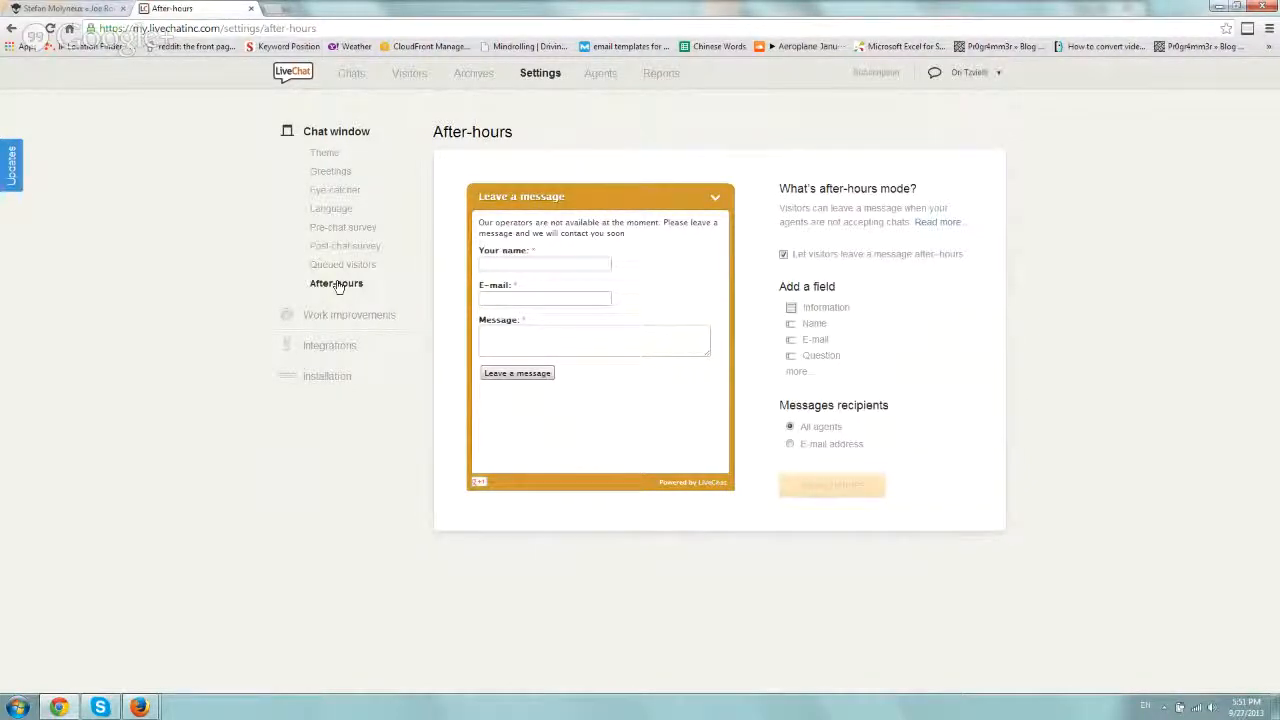
mouse_move(380, 296)
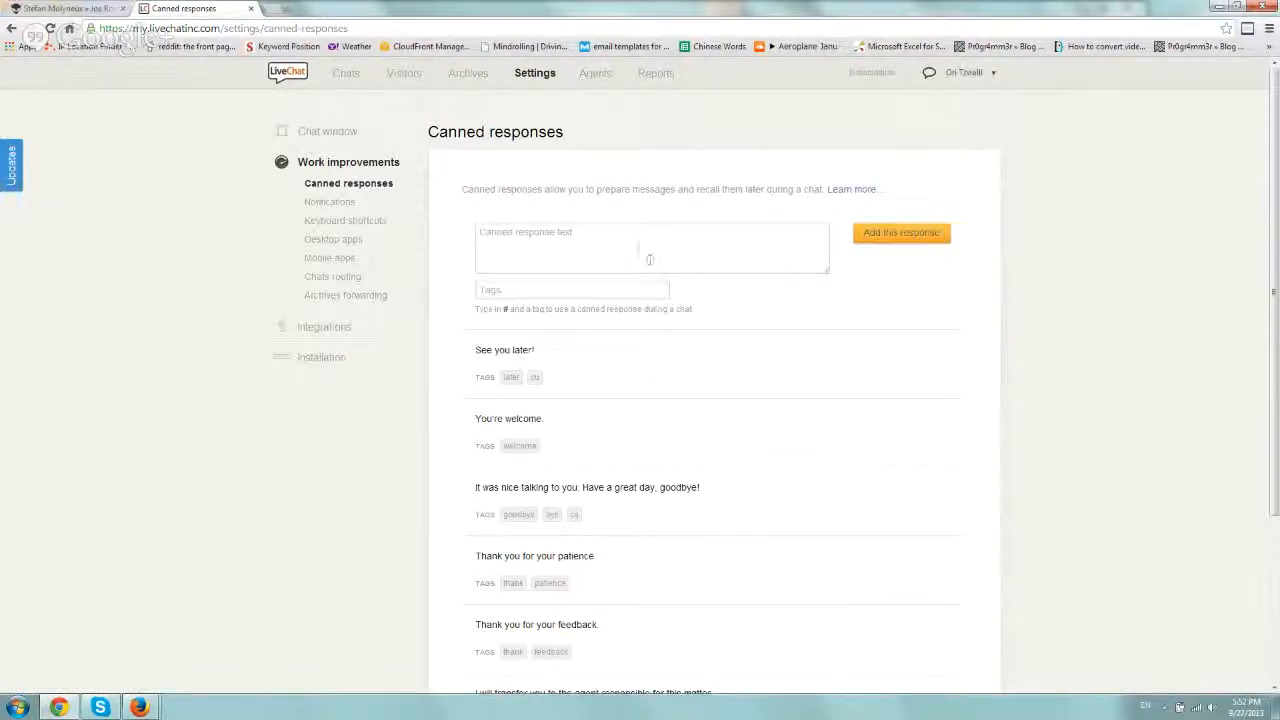
- Show the Notifications preferences with chat and visitor alert options
click(338, 200)
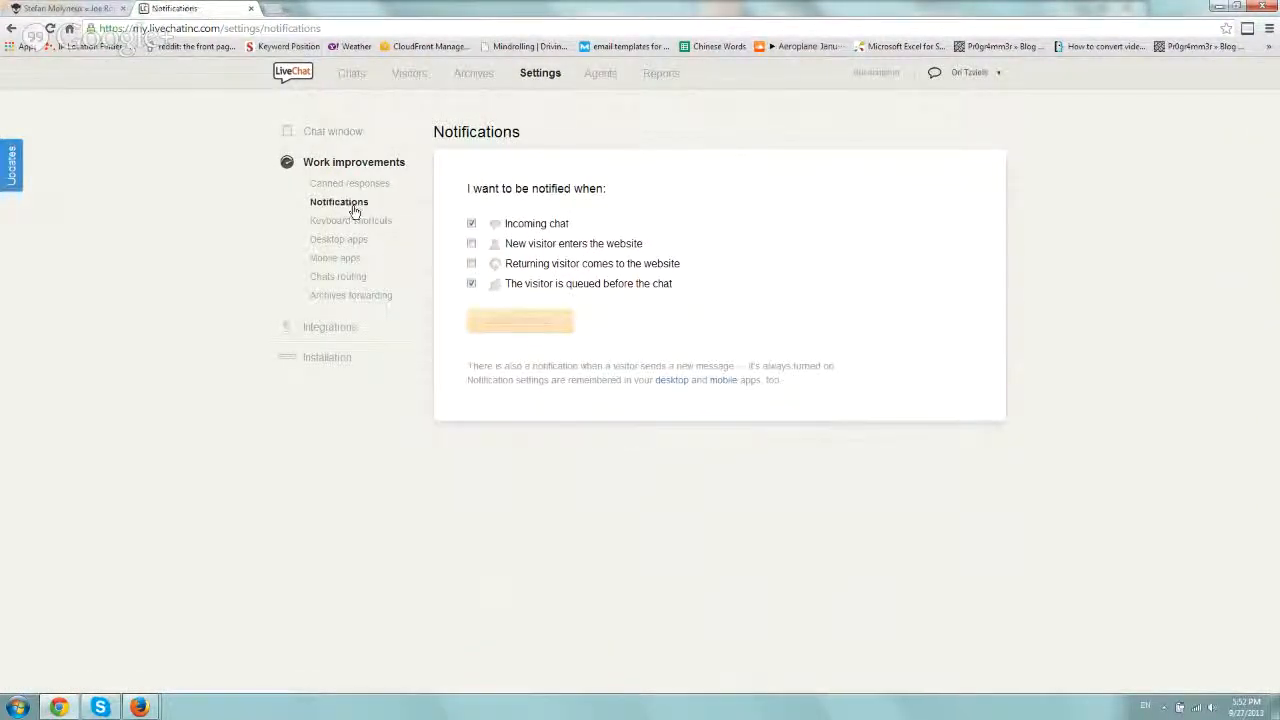
mouse_move(334, 258)
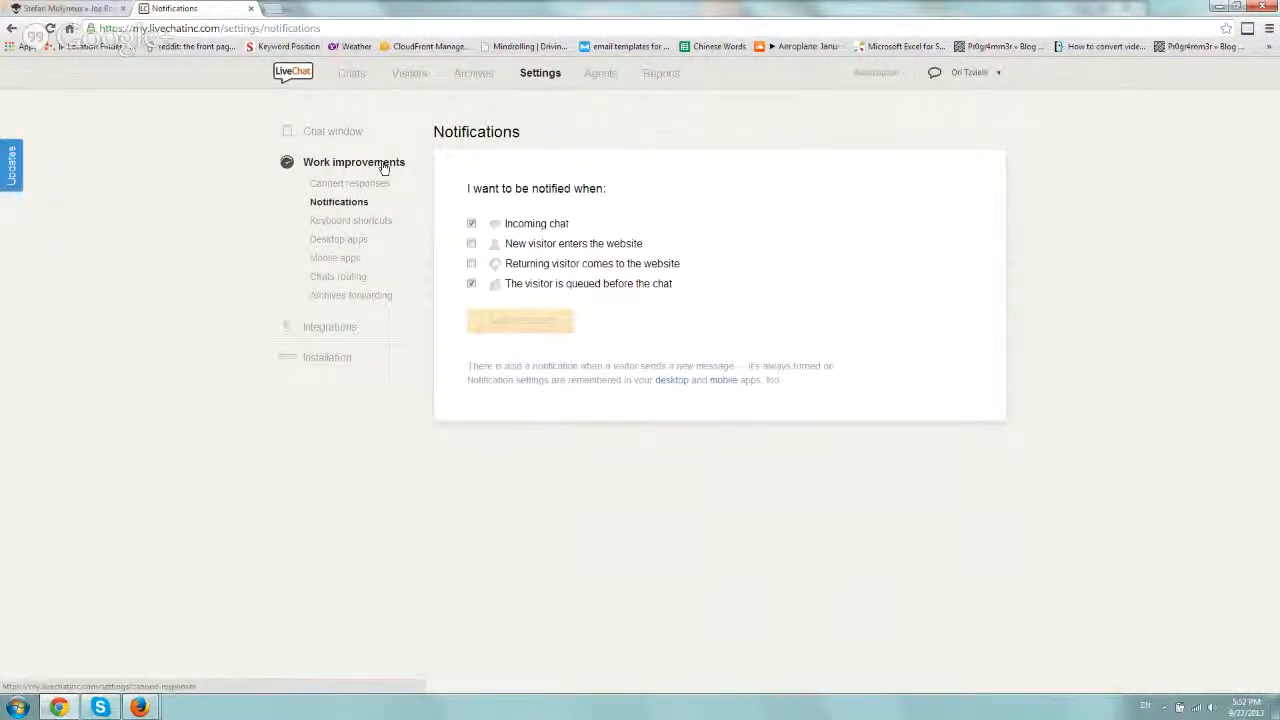
- Show the Integrations Apps page offering to install a first app
click(328, 326)
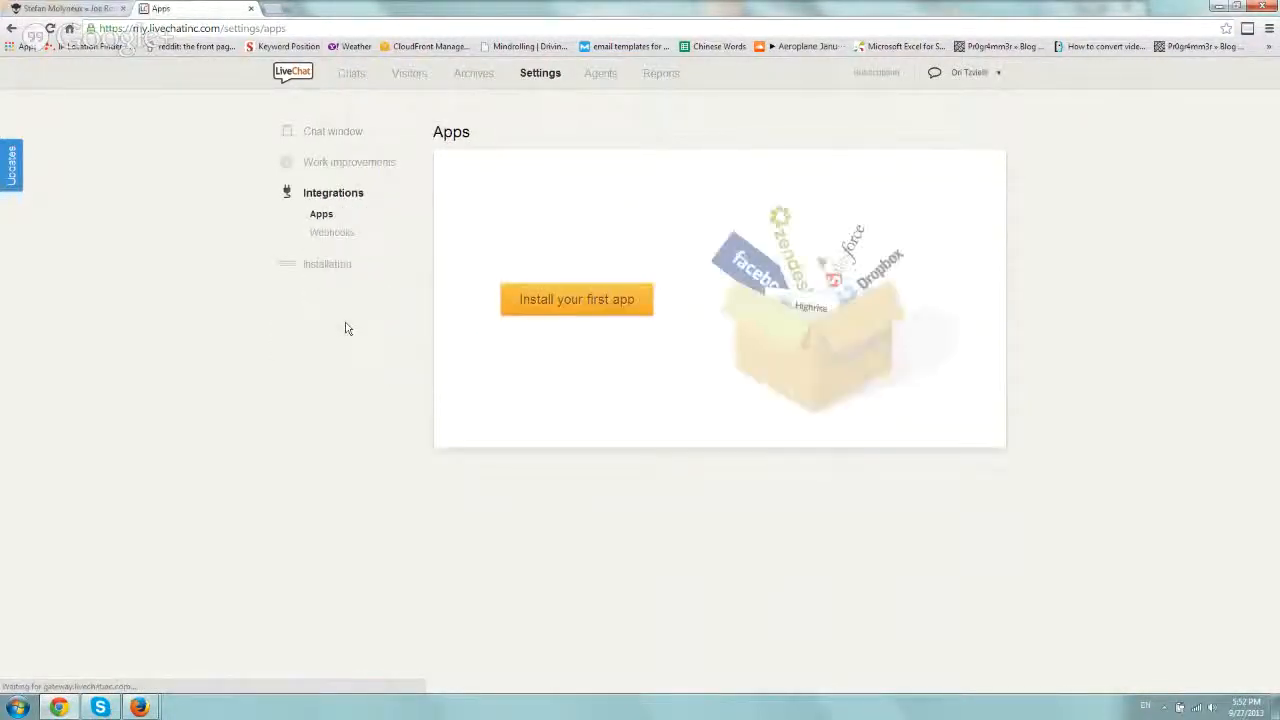
mouse_move(392, 248)
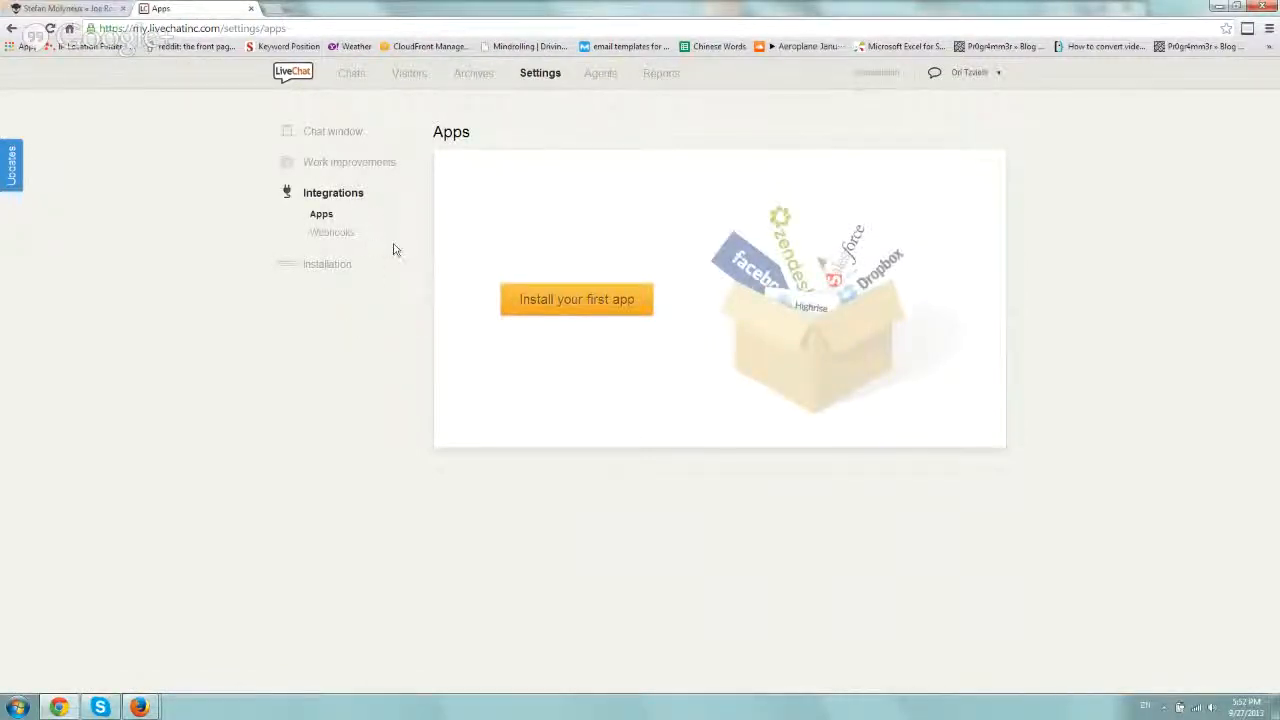
mouse_move(336, 246)
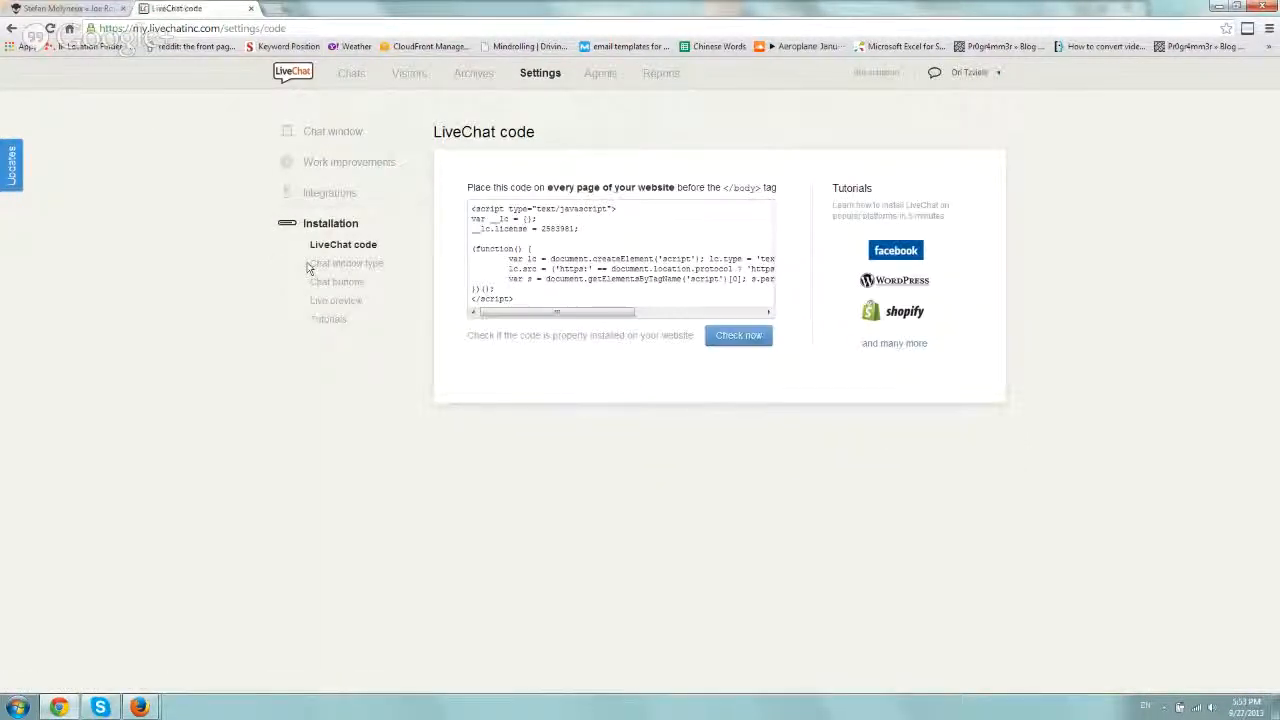
mouse_move(572, 300)
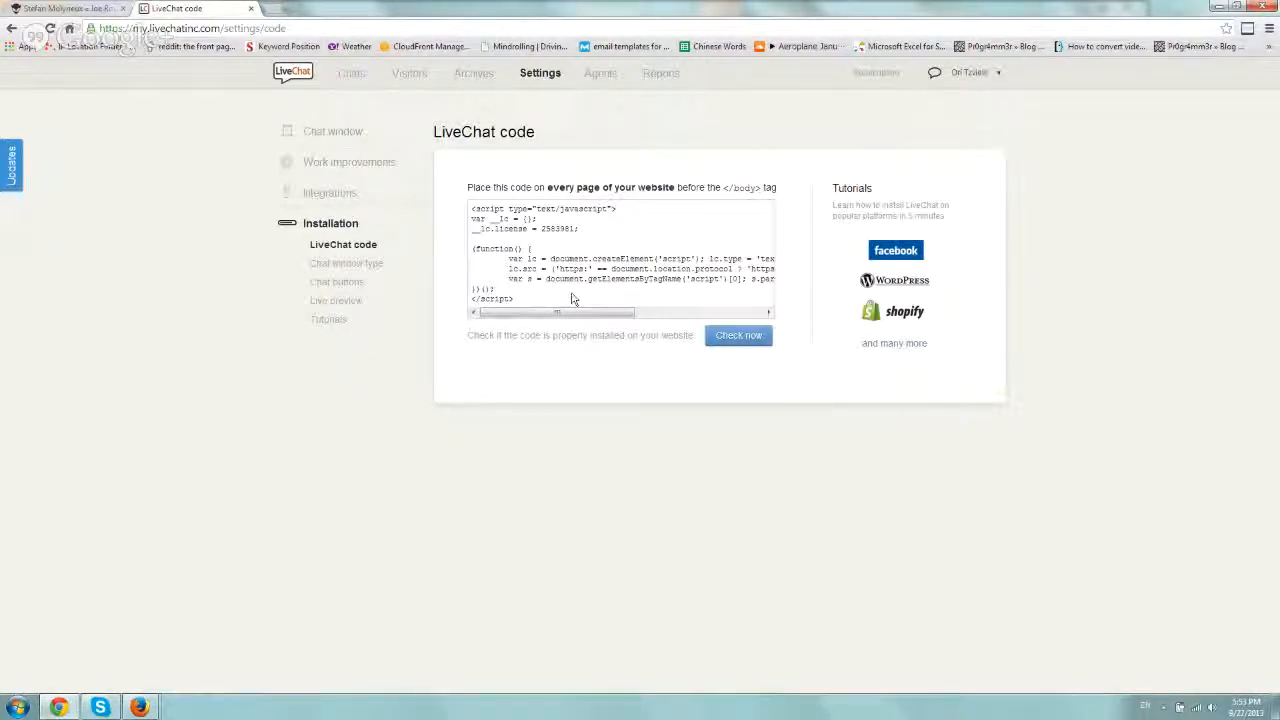
mouse_move(658, 250)
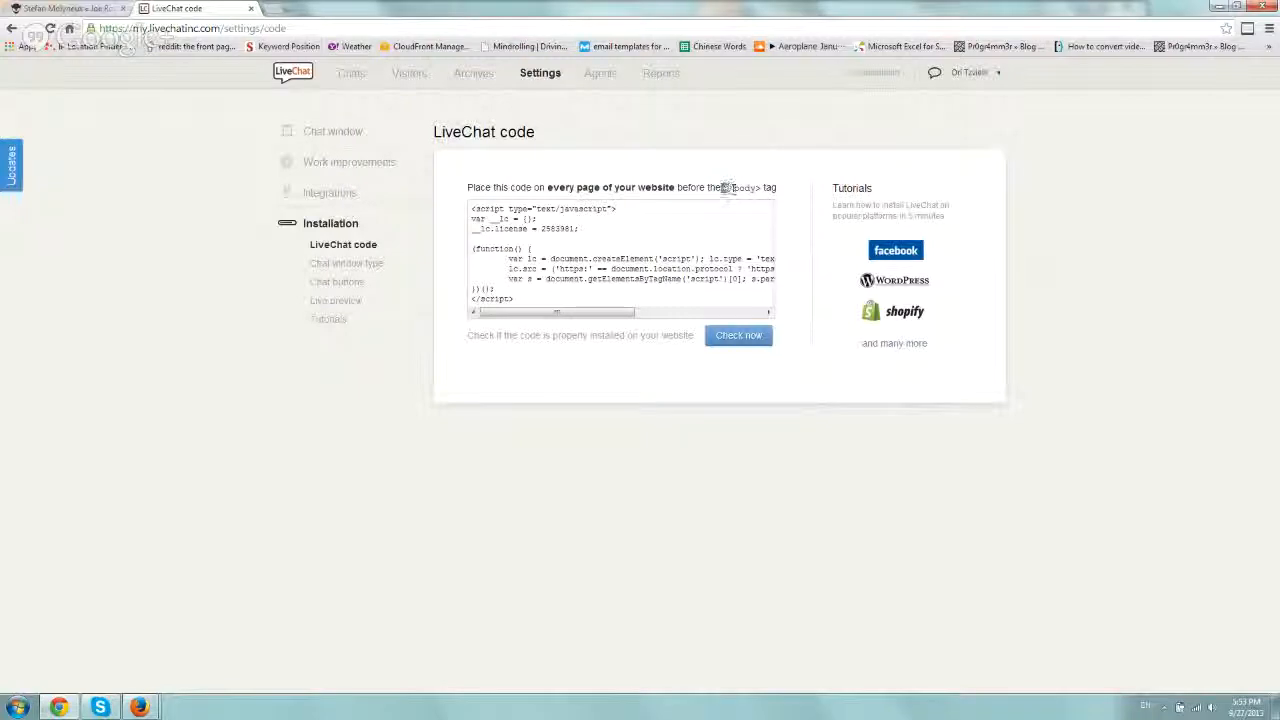
- Review the closing body tag, Chat window type options and platform installation tutorials
double_click(740, 188)
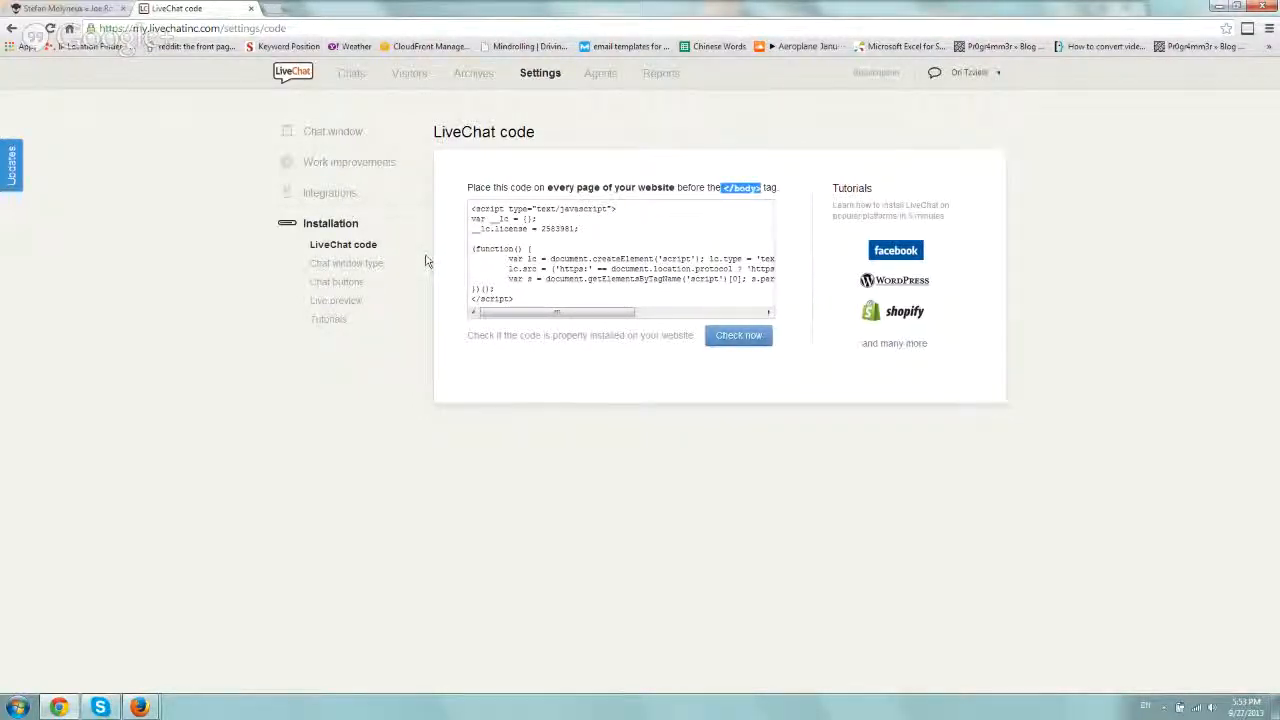
click(350, 264)
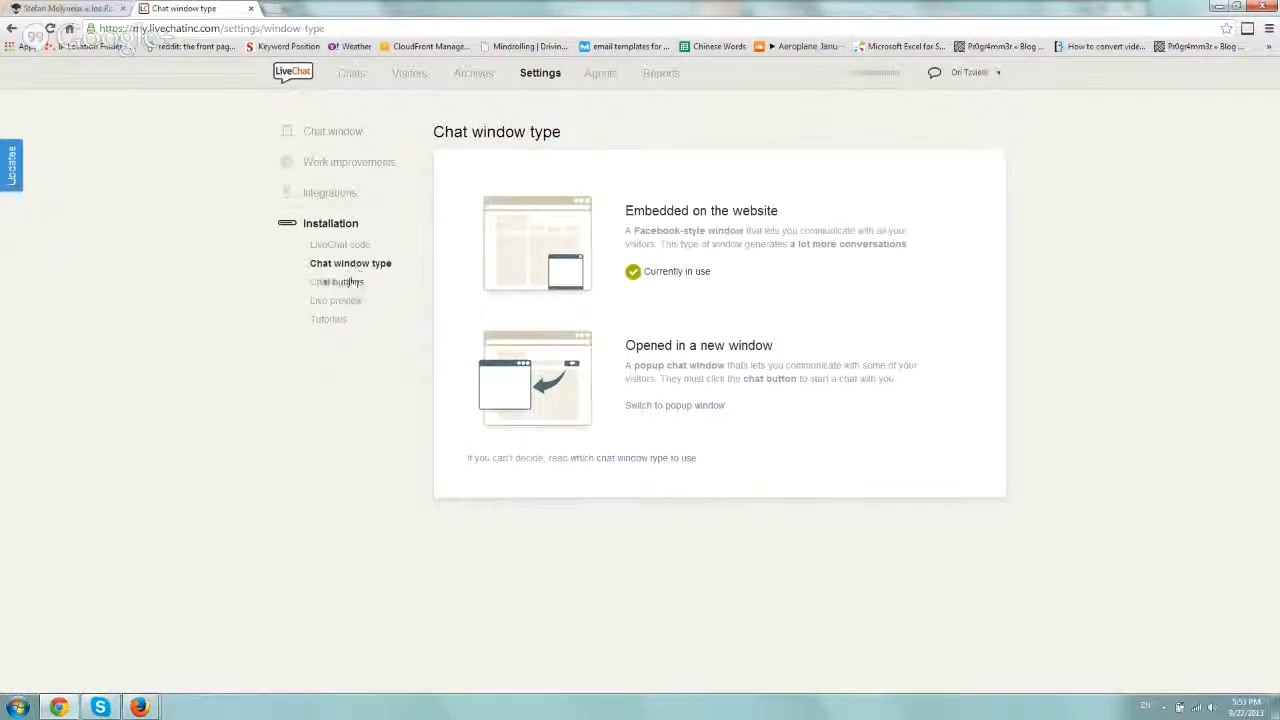
click(330, 320)
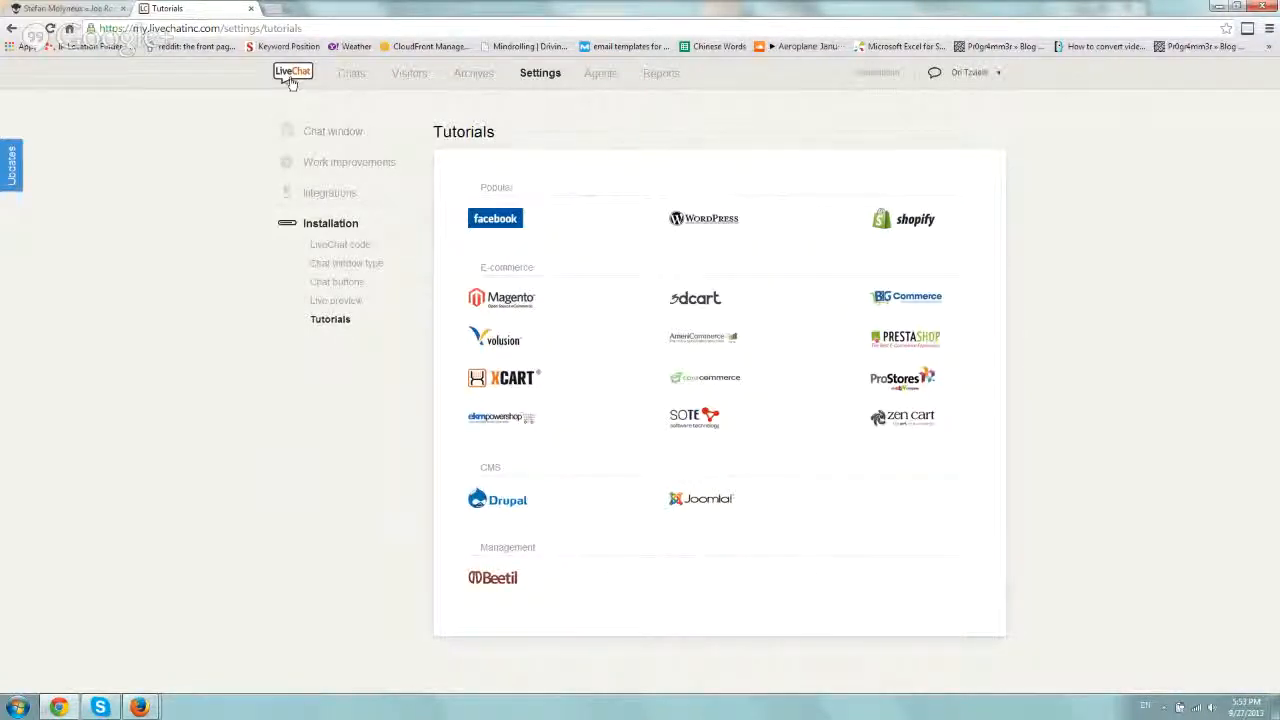
- Show the Perfect Glasses USA site's gold chat window with its name and e-mail pre-chat form
click(324, 8)
text(www.perfectglassesusa.com)
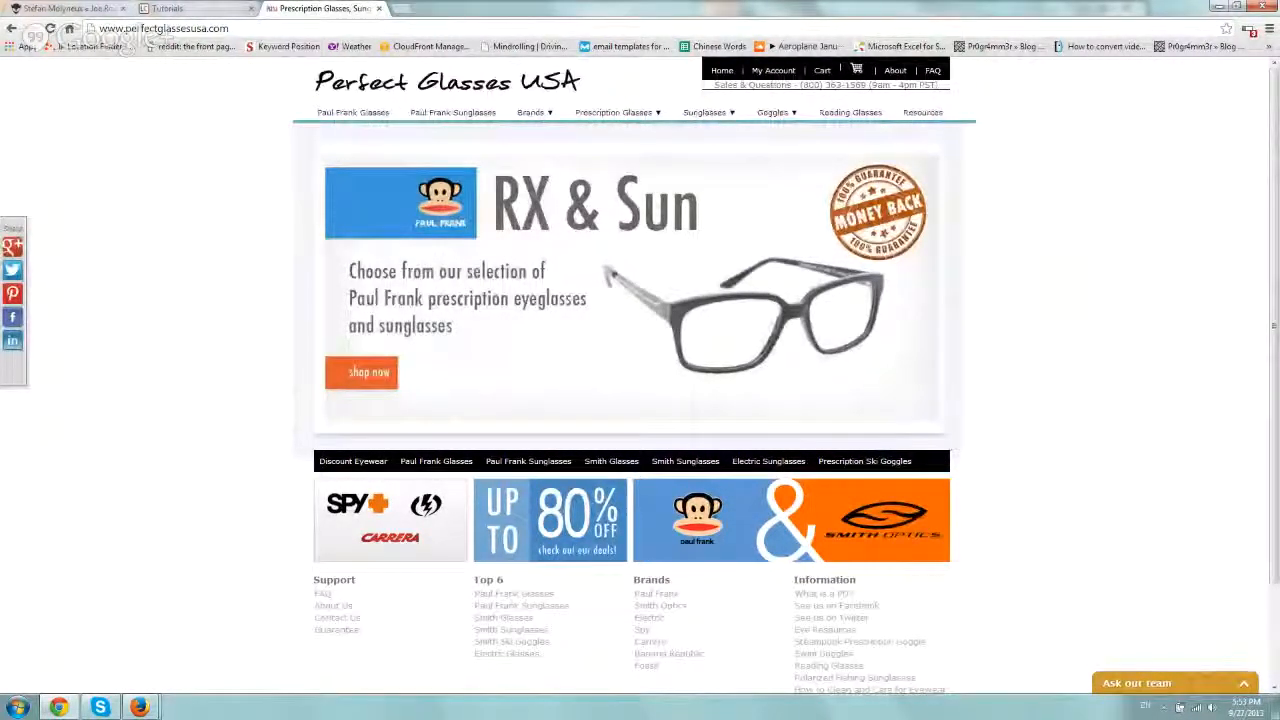
click(1134, 682)
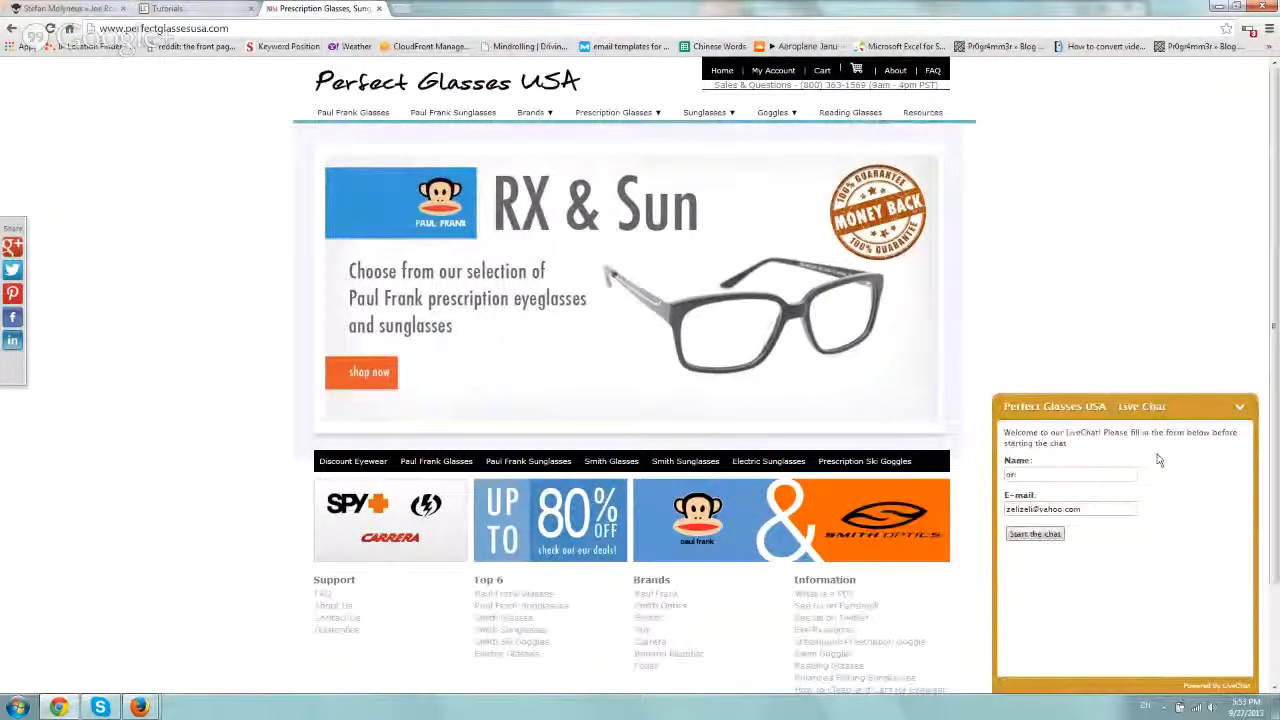
mouse_move(156, 688)
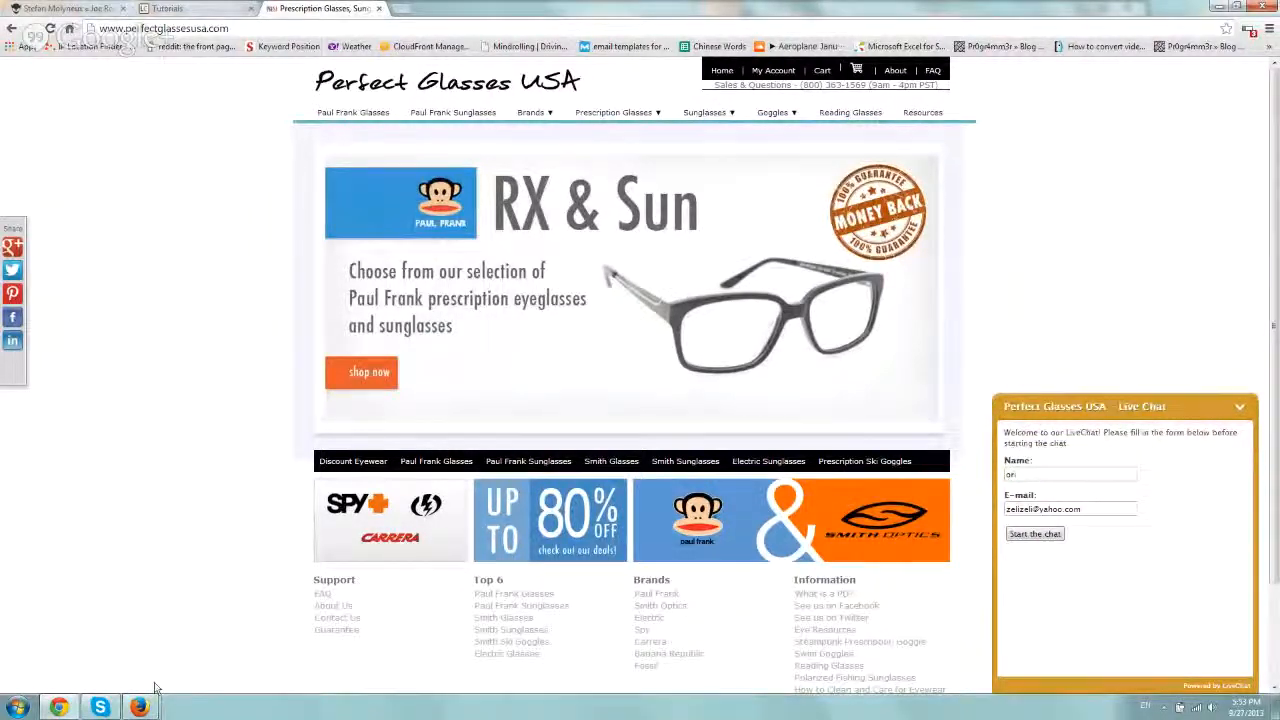